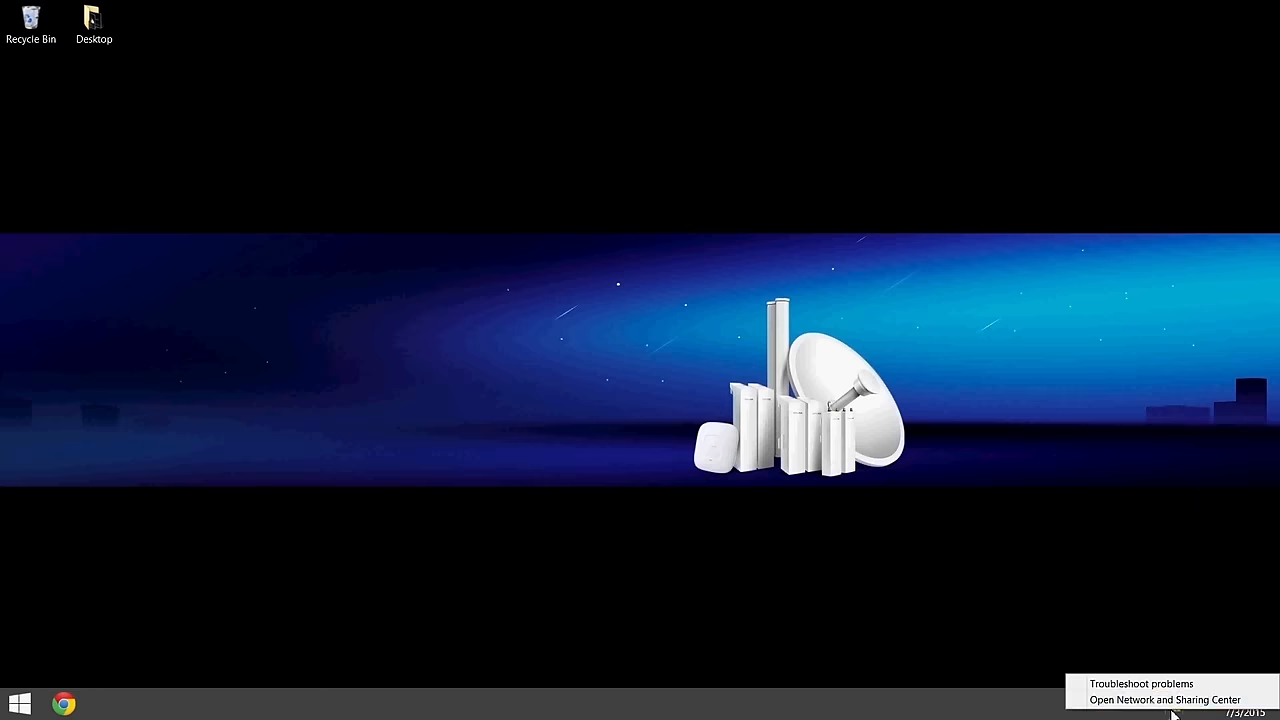
Set the Ethernet adapter's IPv4 to static 192.168.0.10, mask 255.255.255.0
click(1152, 697)
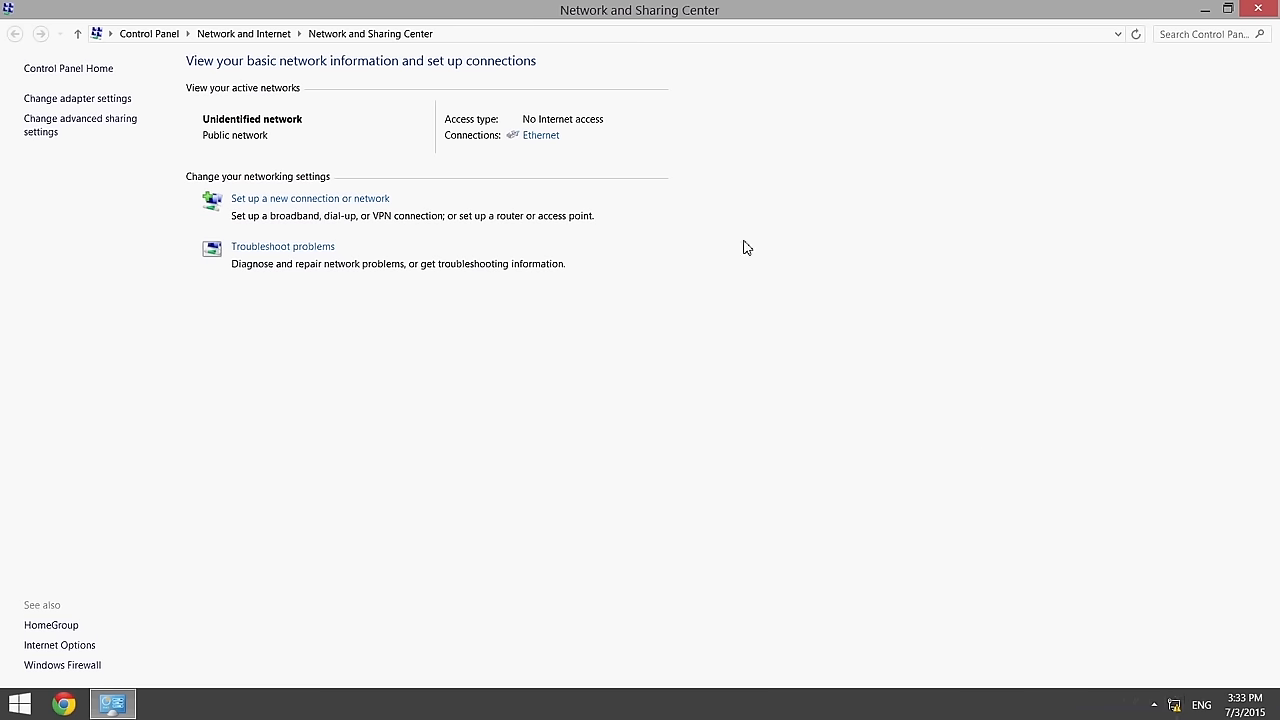
click(541, 135)
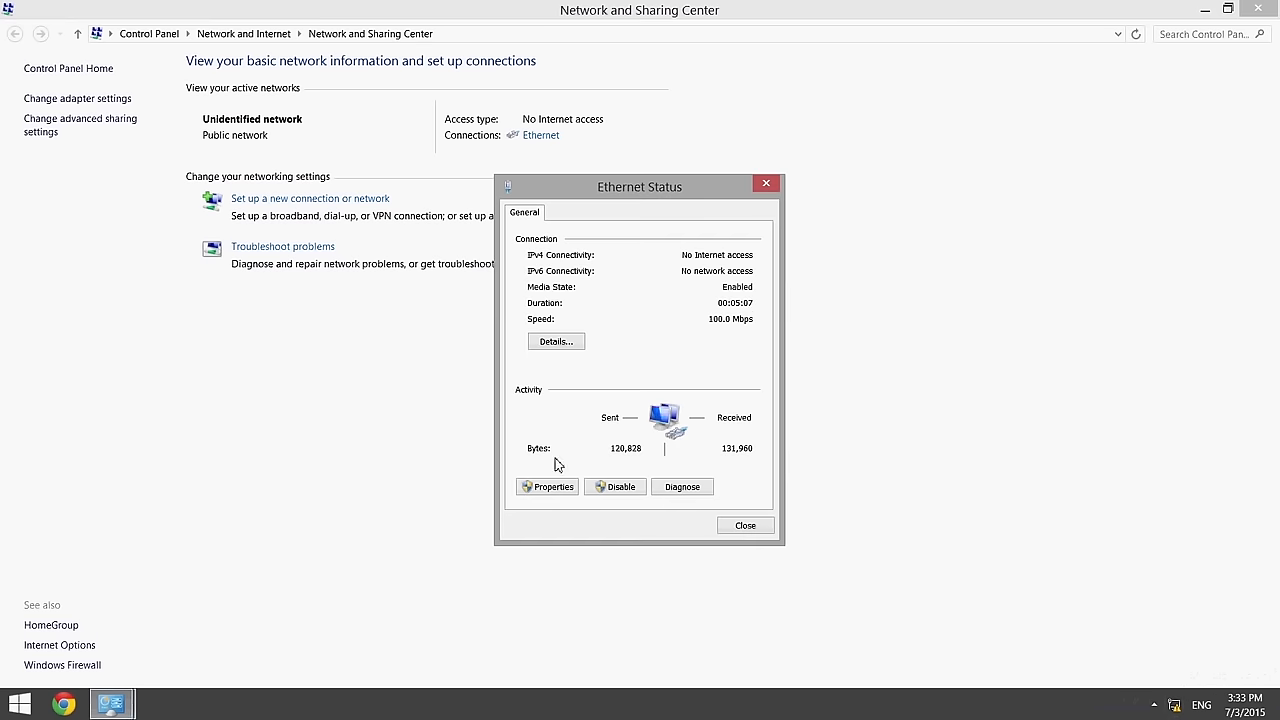
click(547, 487)
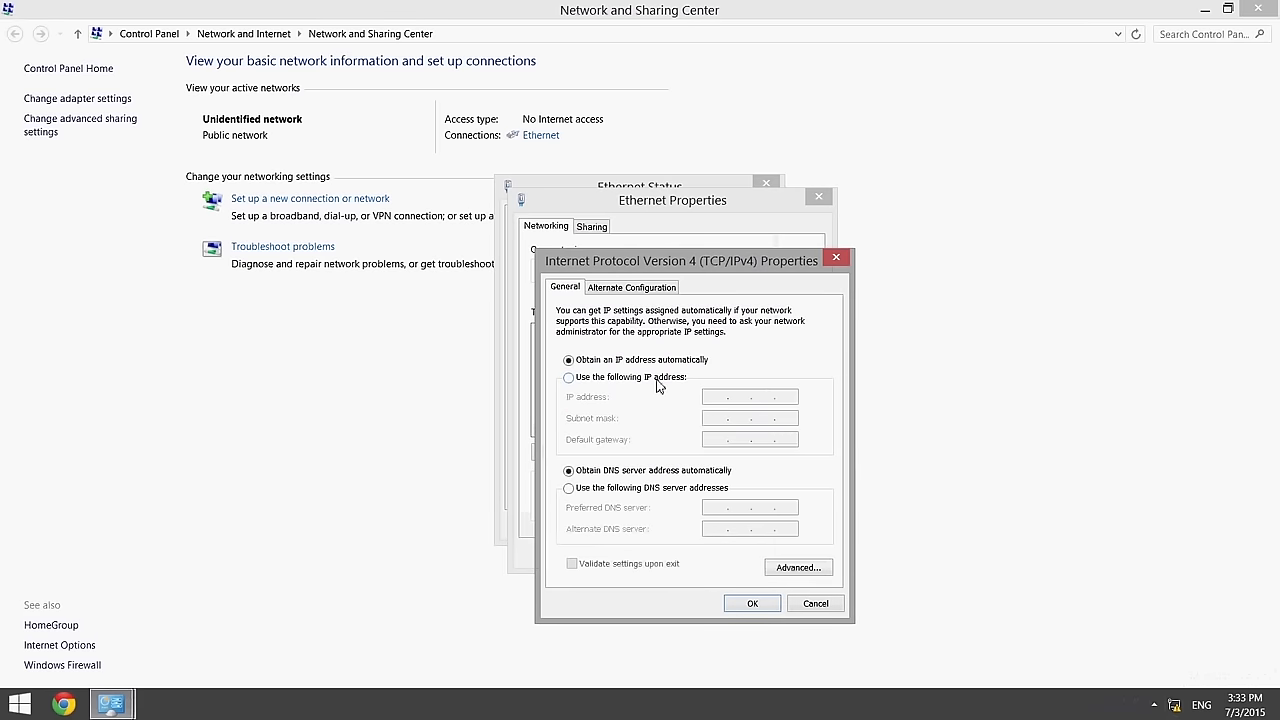
click(568, 377)
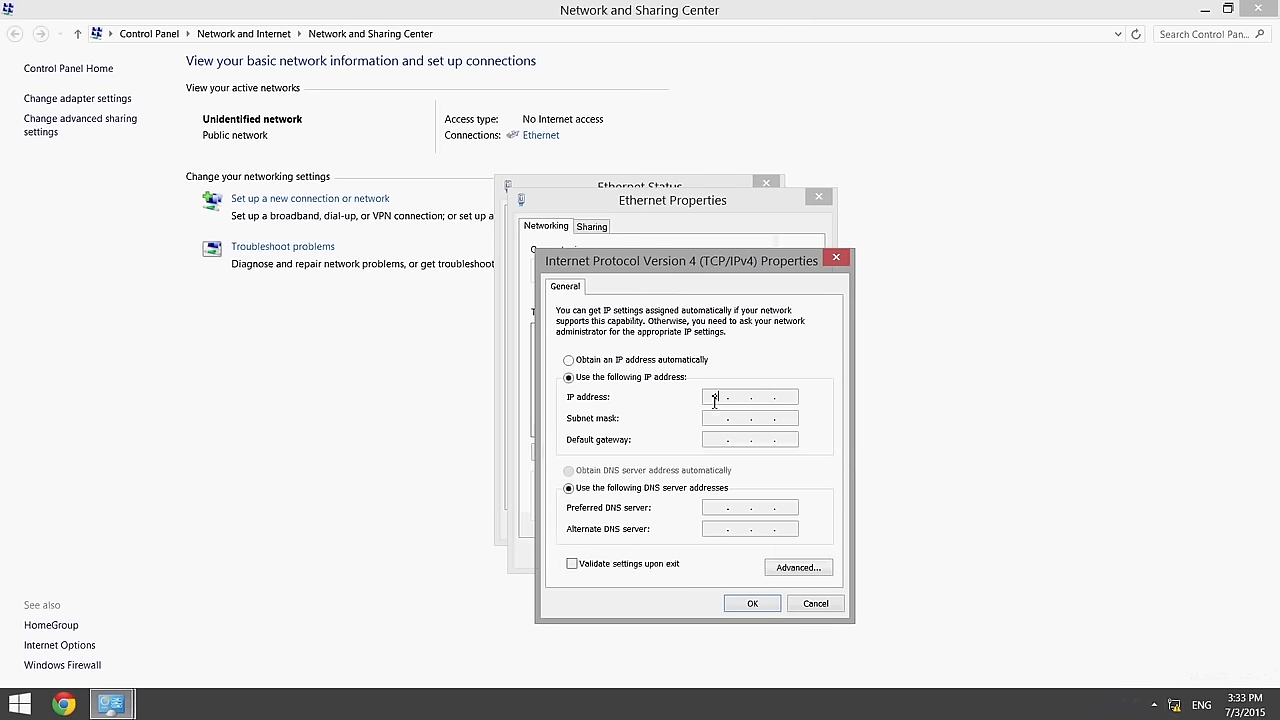
text(192.168)
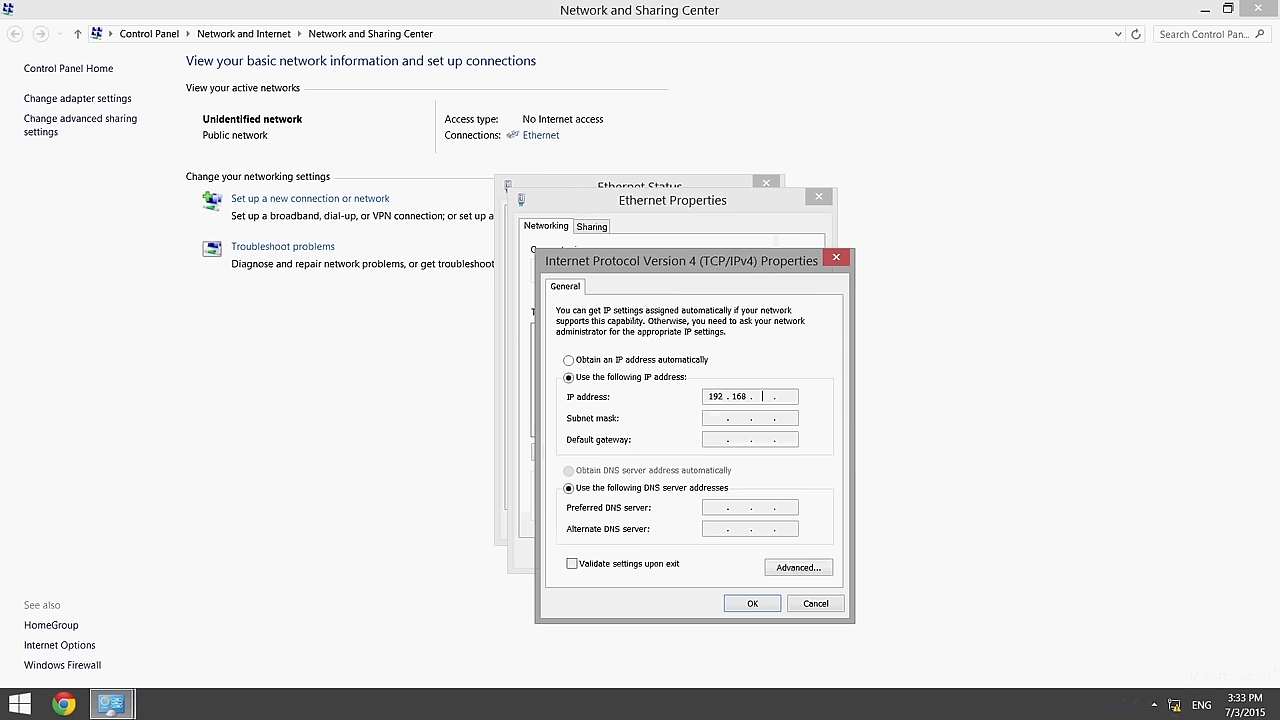
text(0)
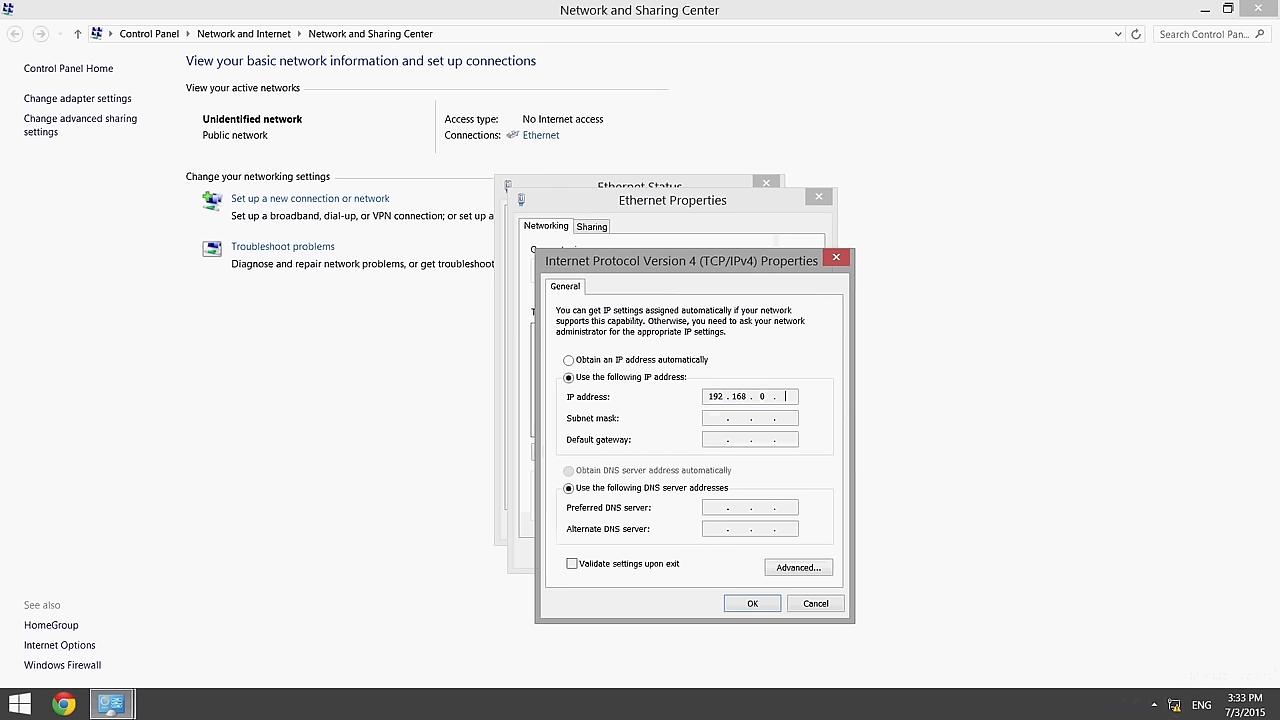
text(10)
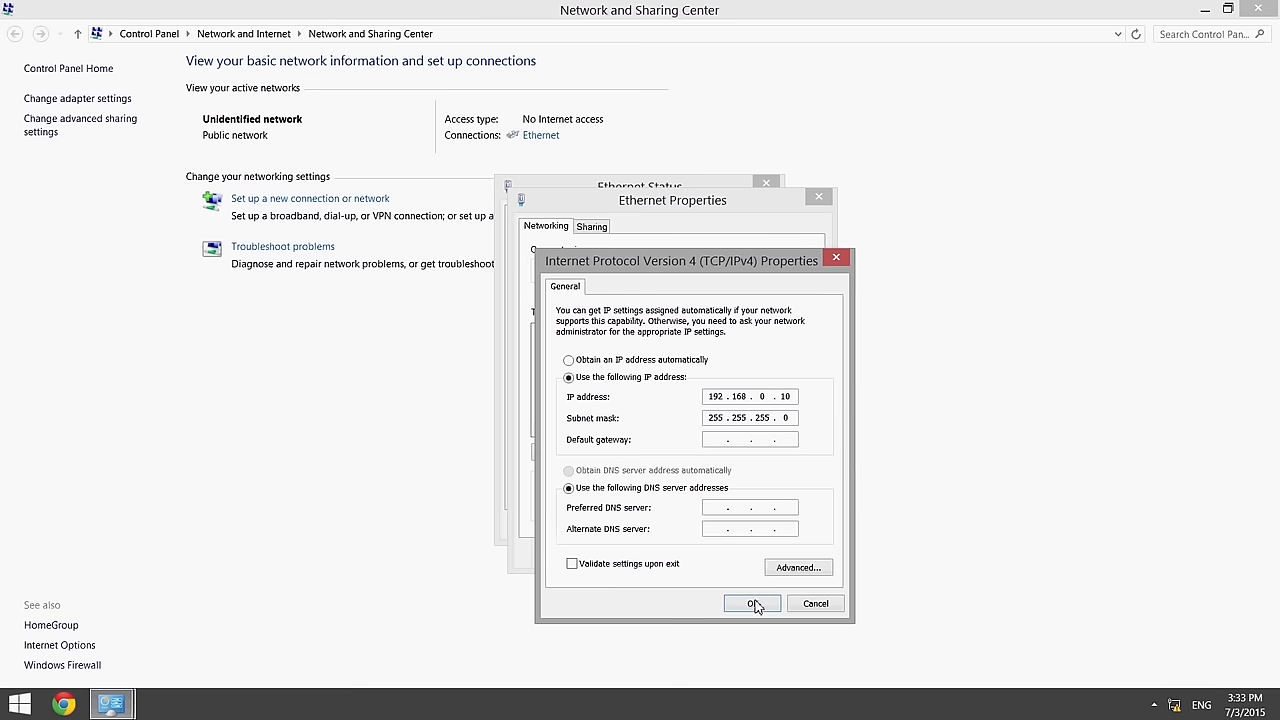
click(752, 603)
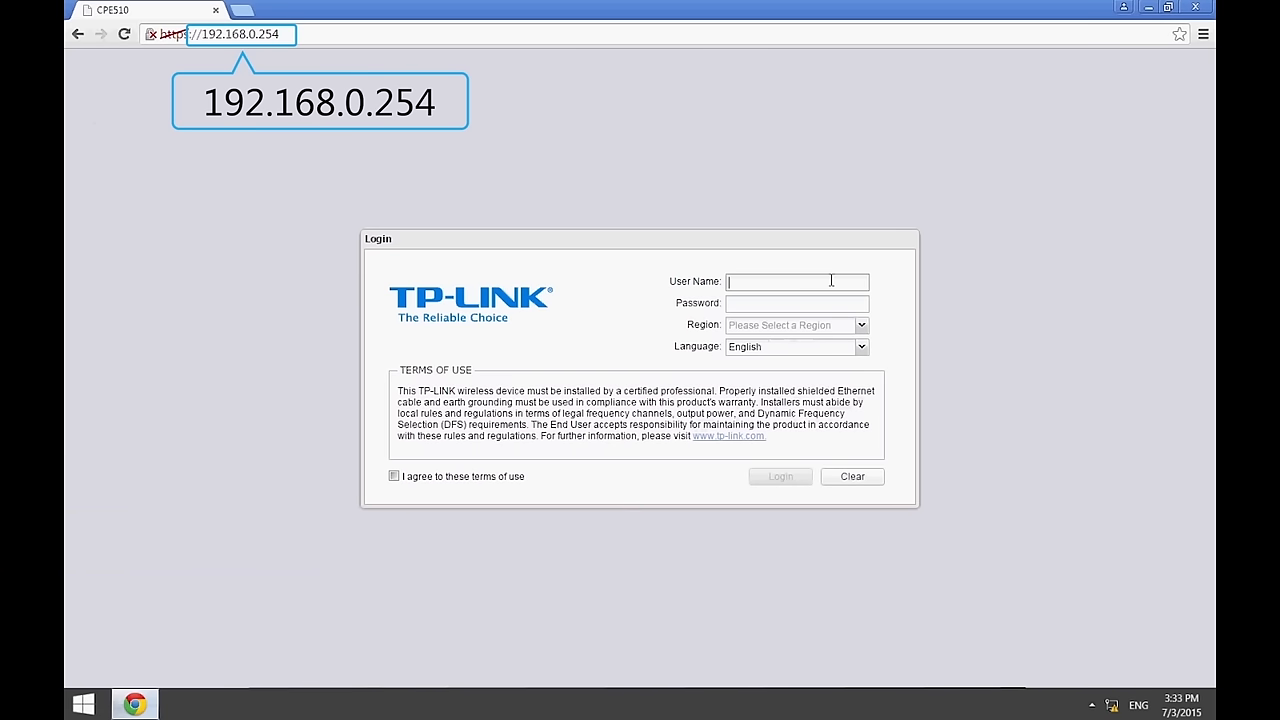
Log in as admin with Test_Mode region, accept the terms, and save a new password
text(a)
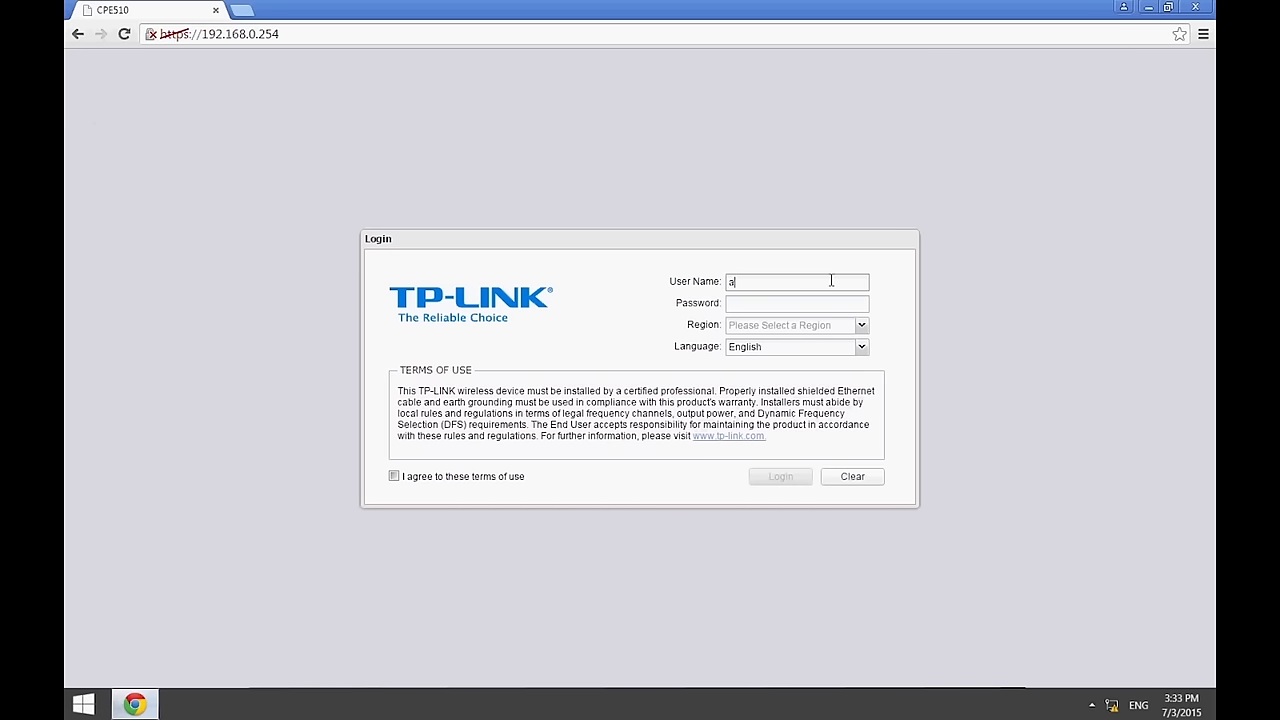
text(dmin)
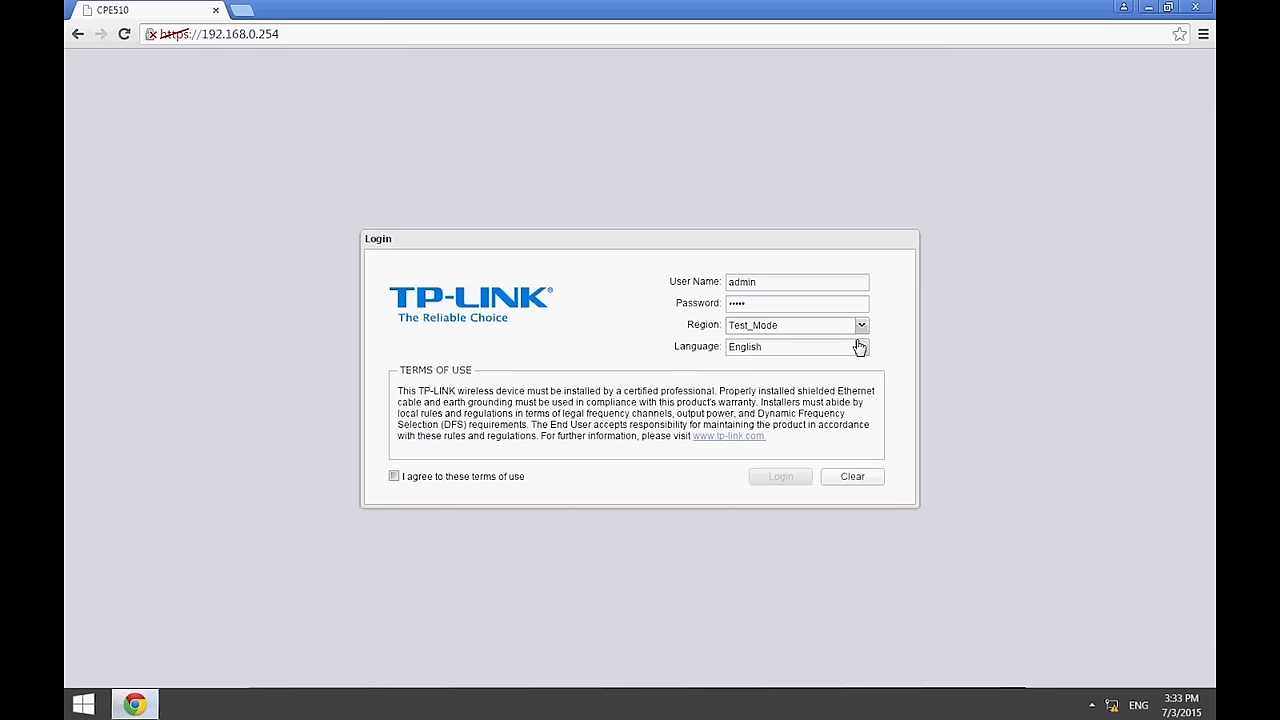
click(393, 476)
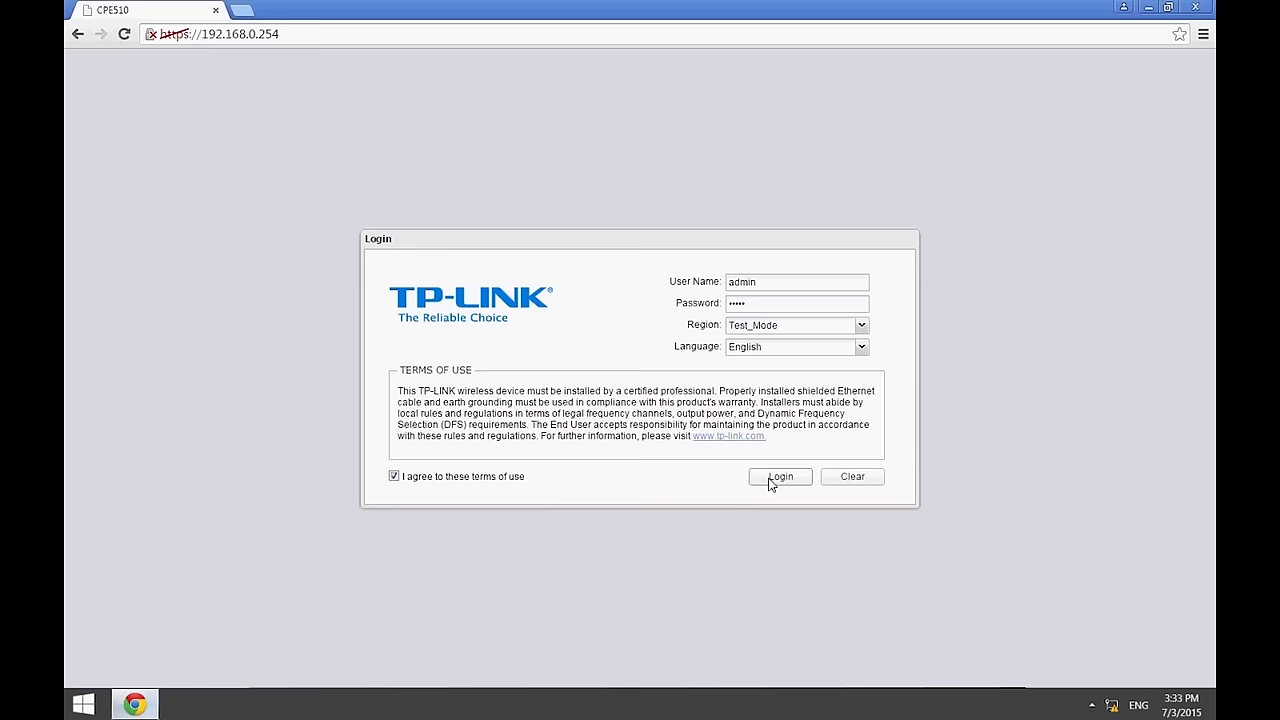
click(779, 476)
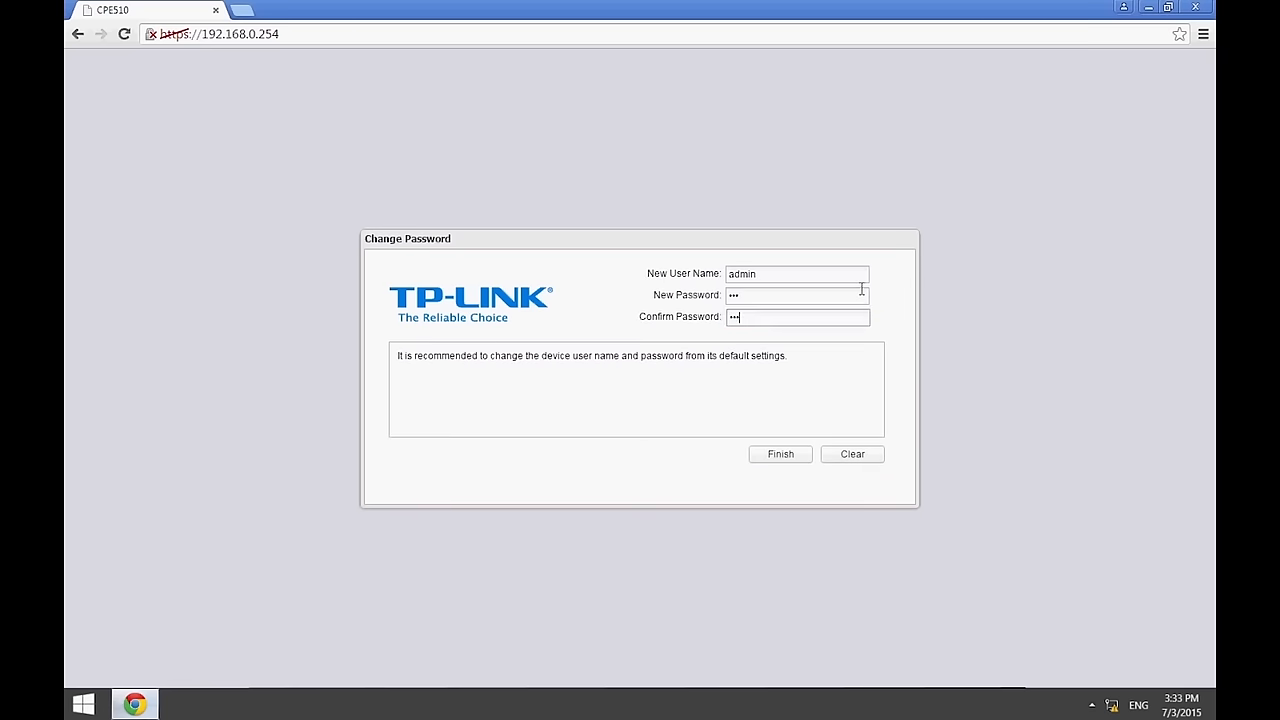
click(780, 454)
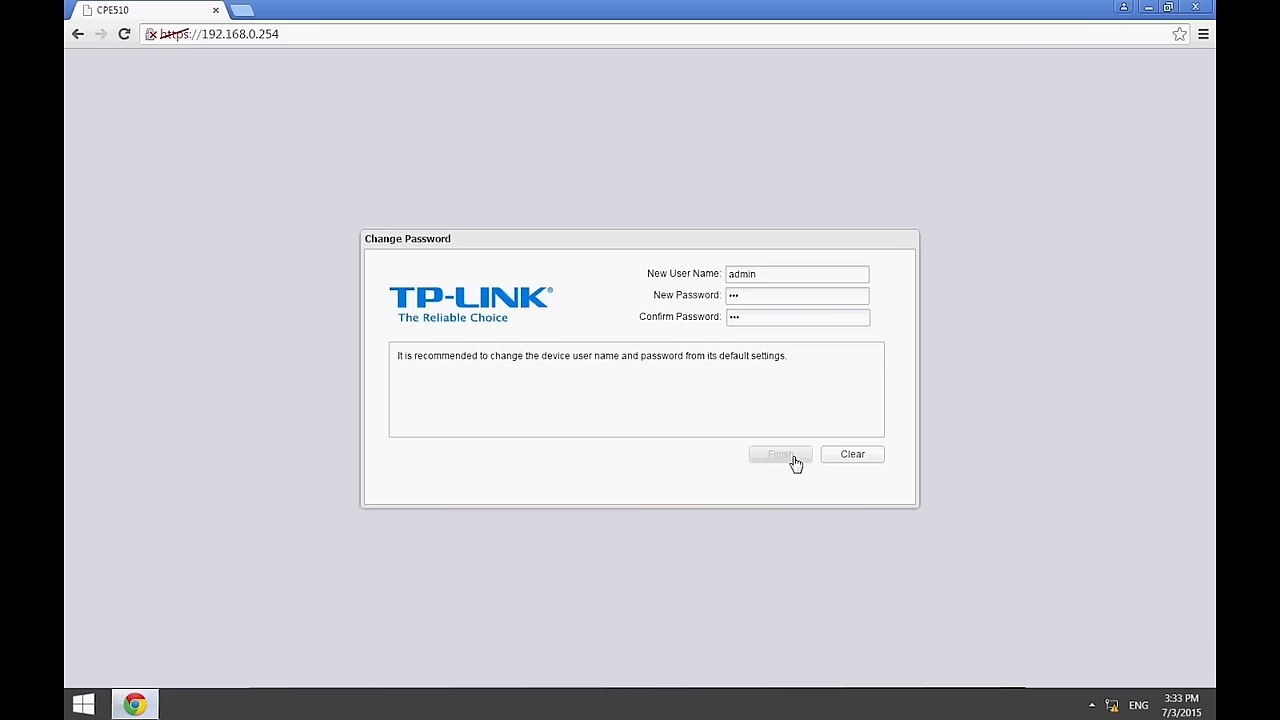
click(780, 454)
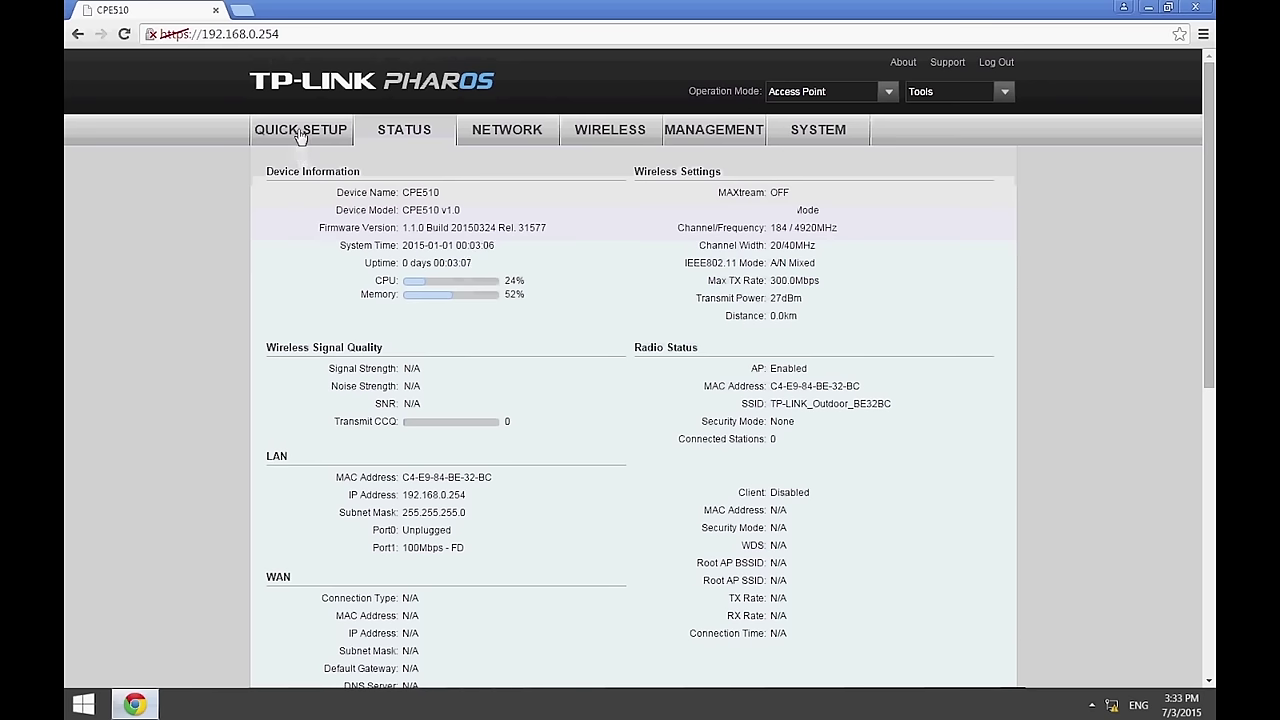
Run Quick Setup in Access Point mode with SSID CPE510_P2P and default LAN settings
click(301, 129)
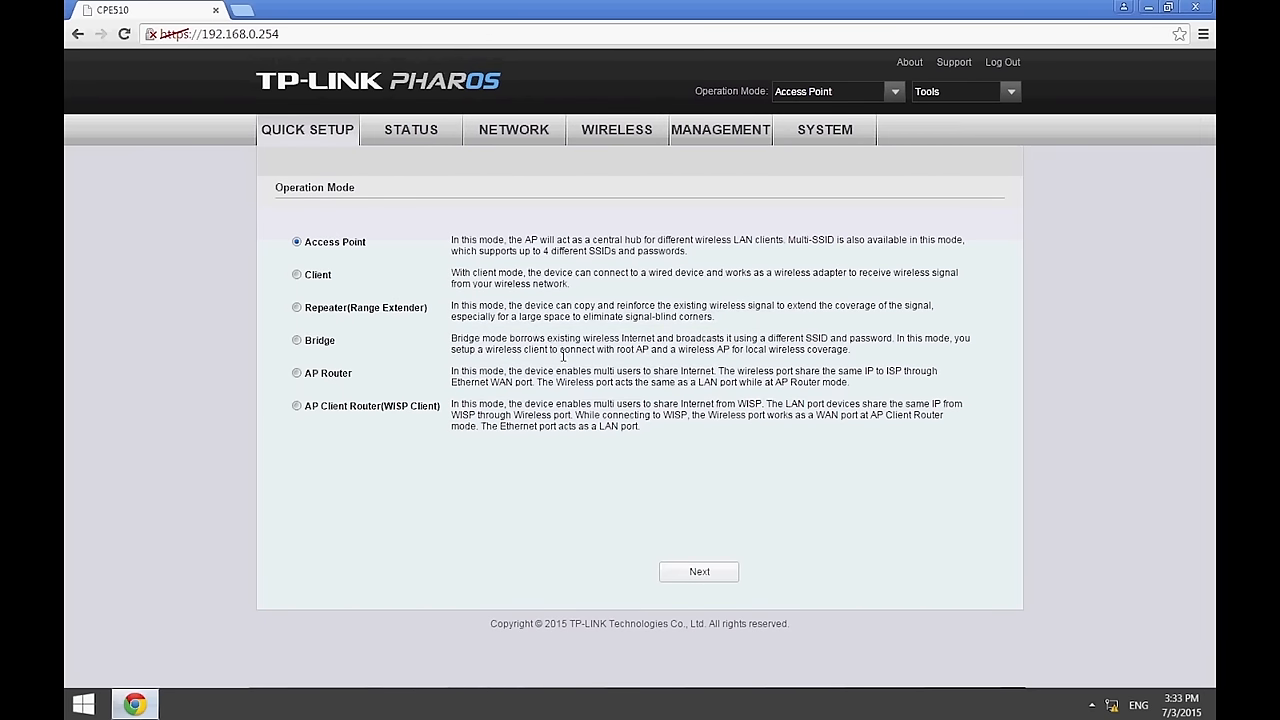
click(699, 571)
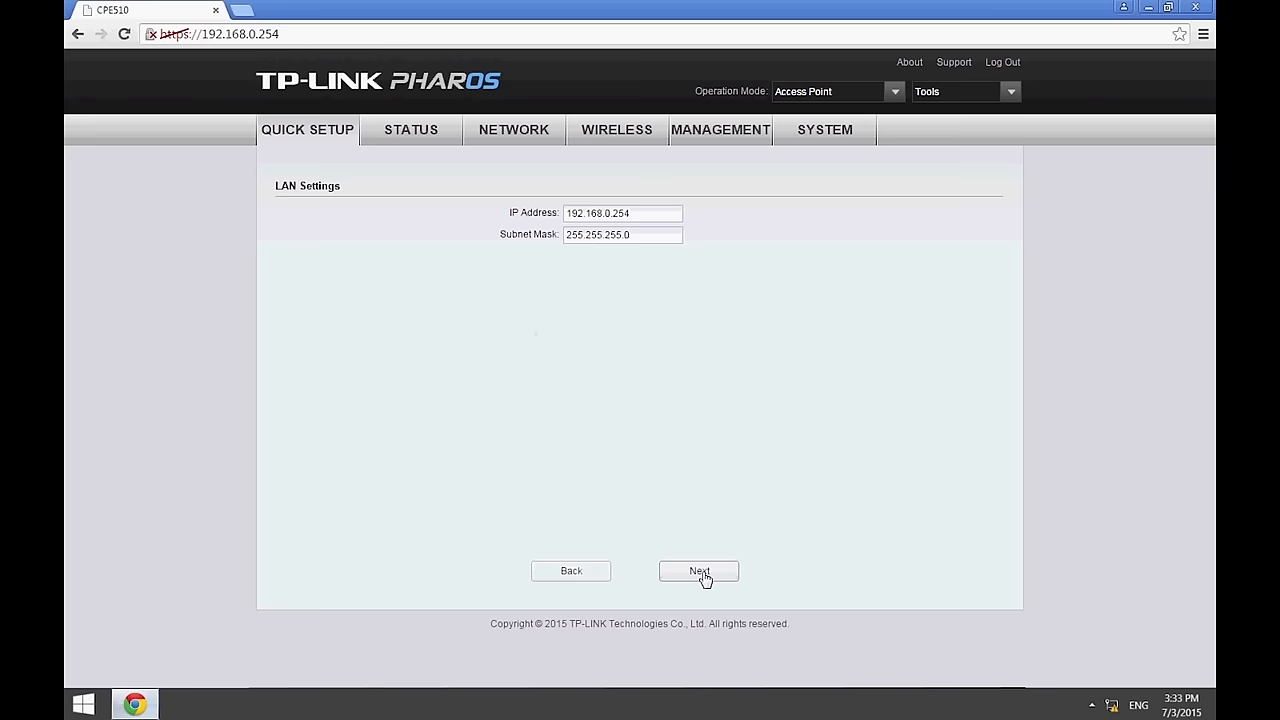
click(699, 570)
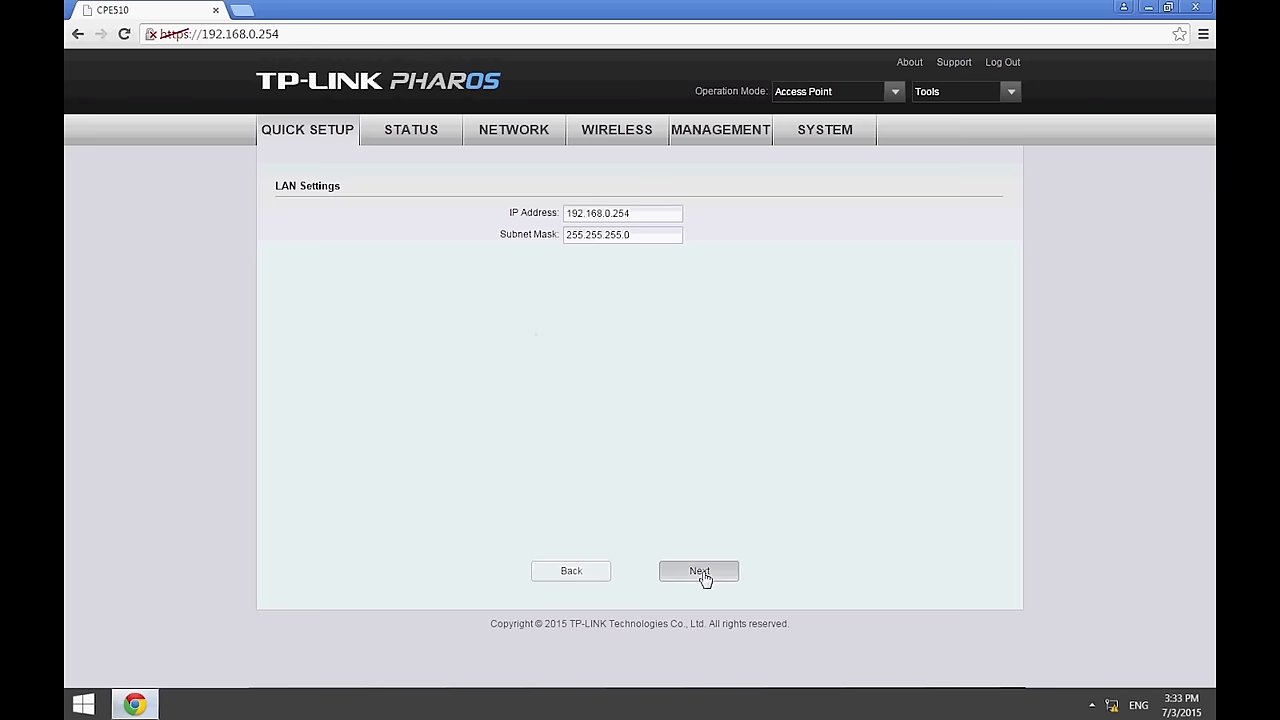
click(699, 571)
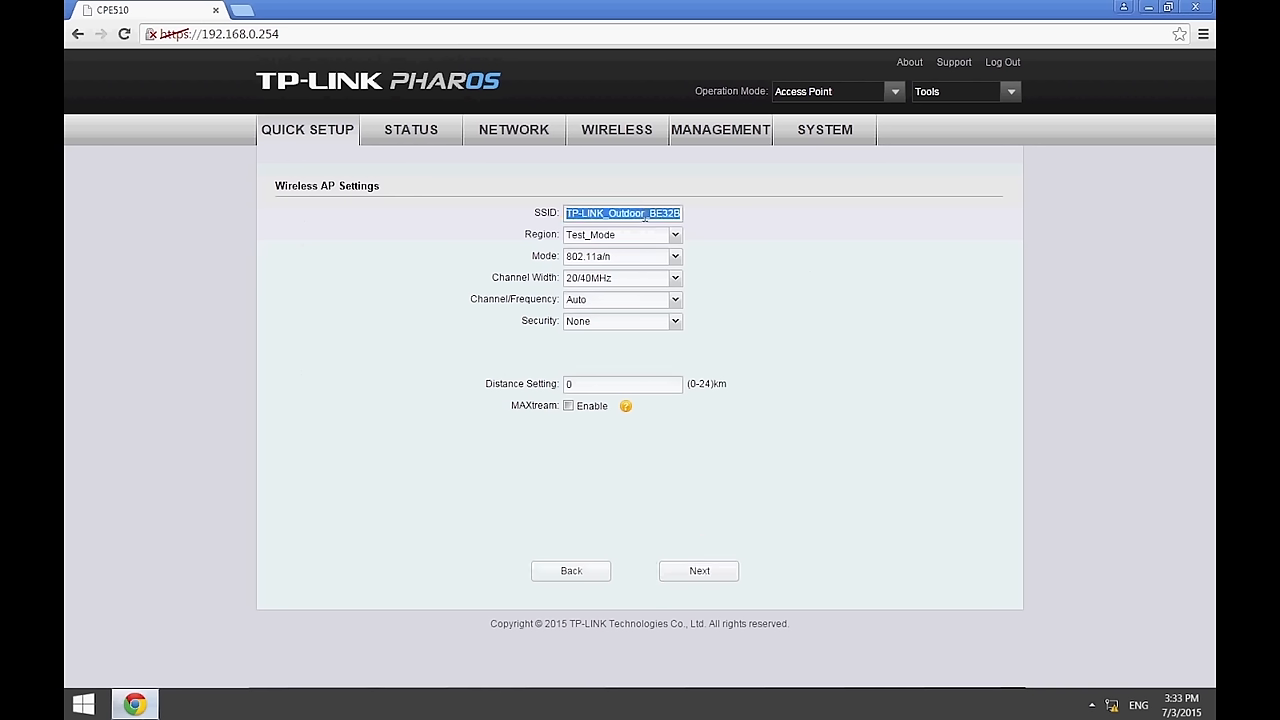
text(CPE510_)
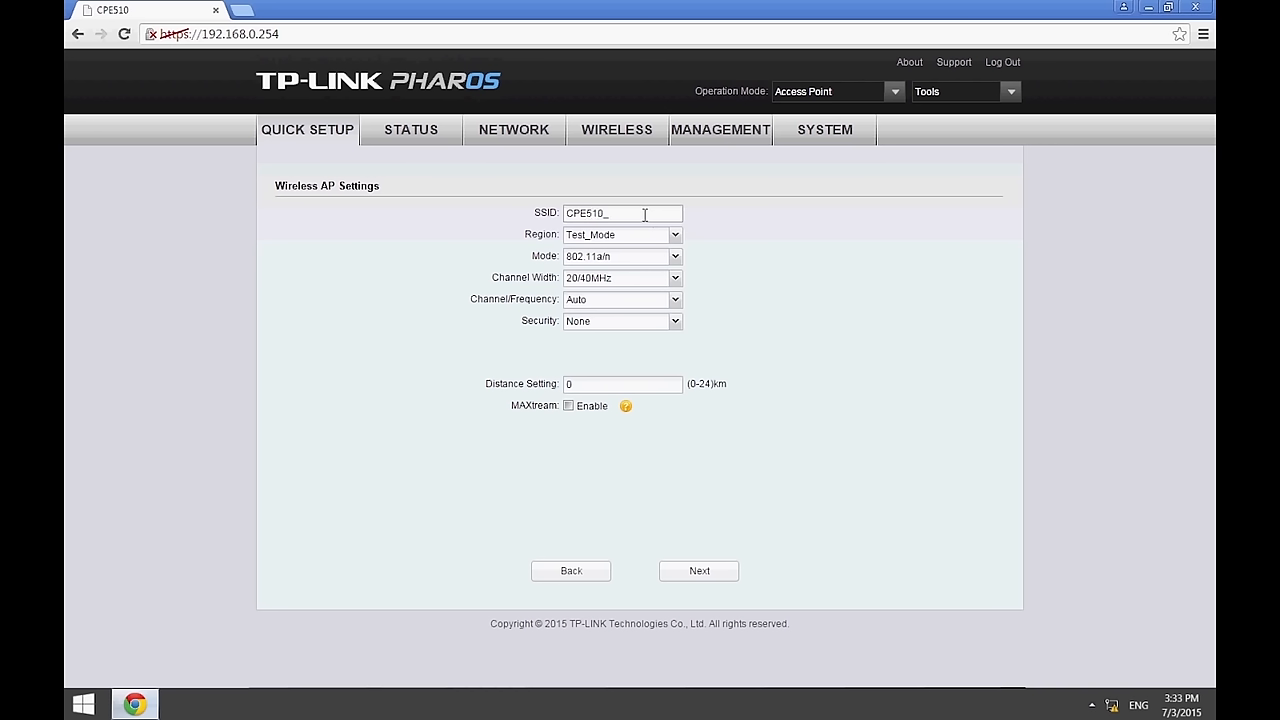
text(P2P)
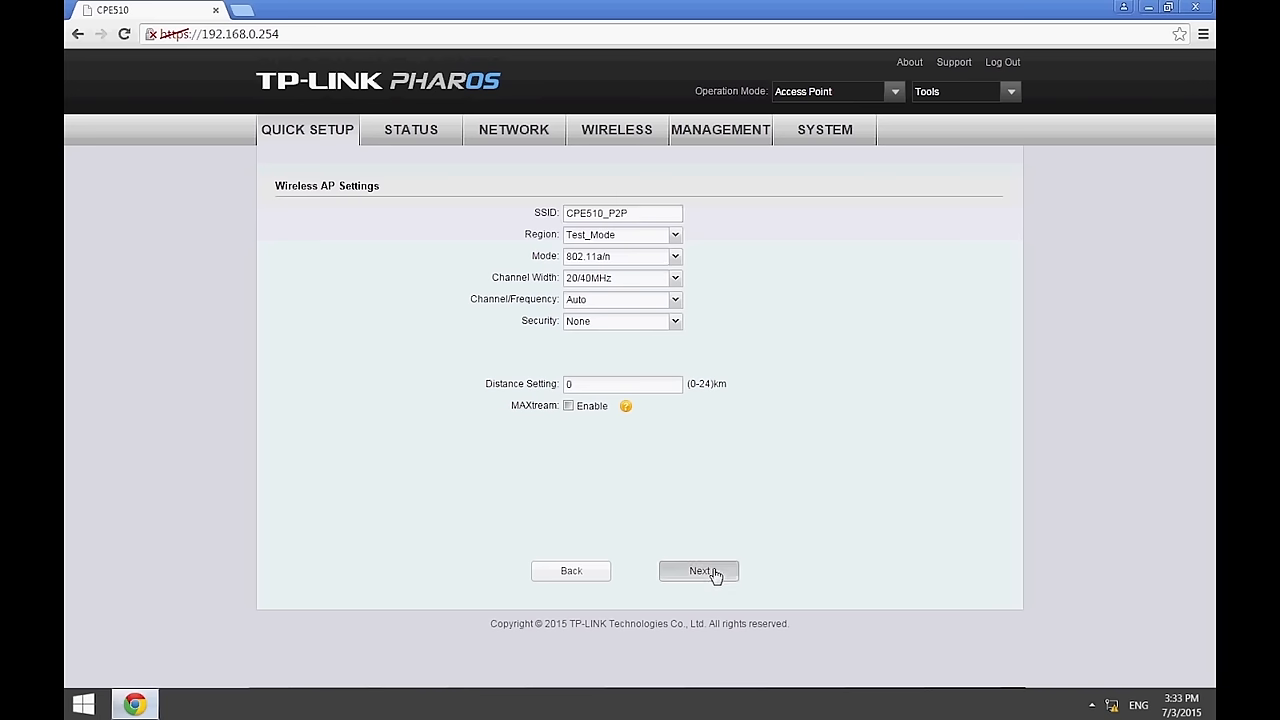
click(699, 570)
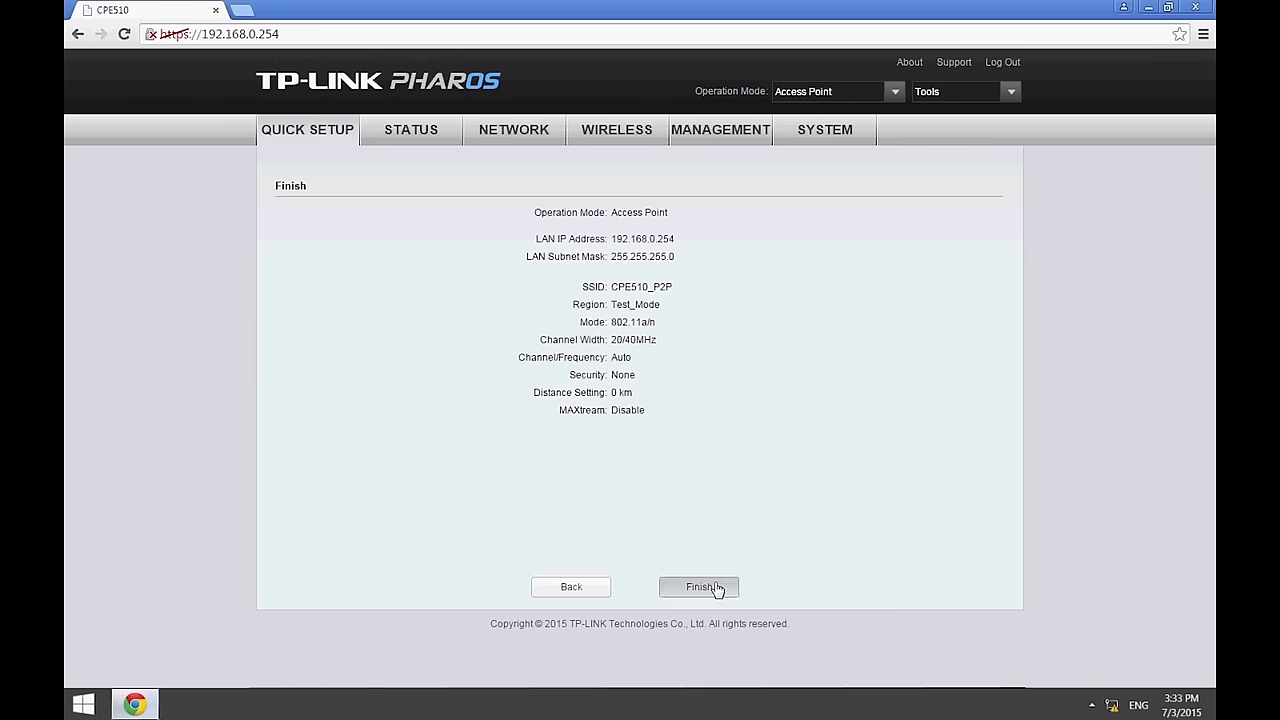
click(698, 586)
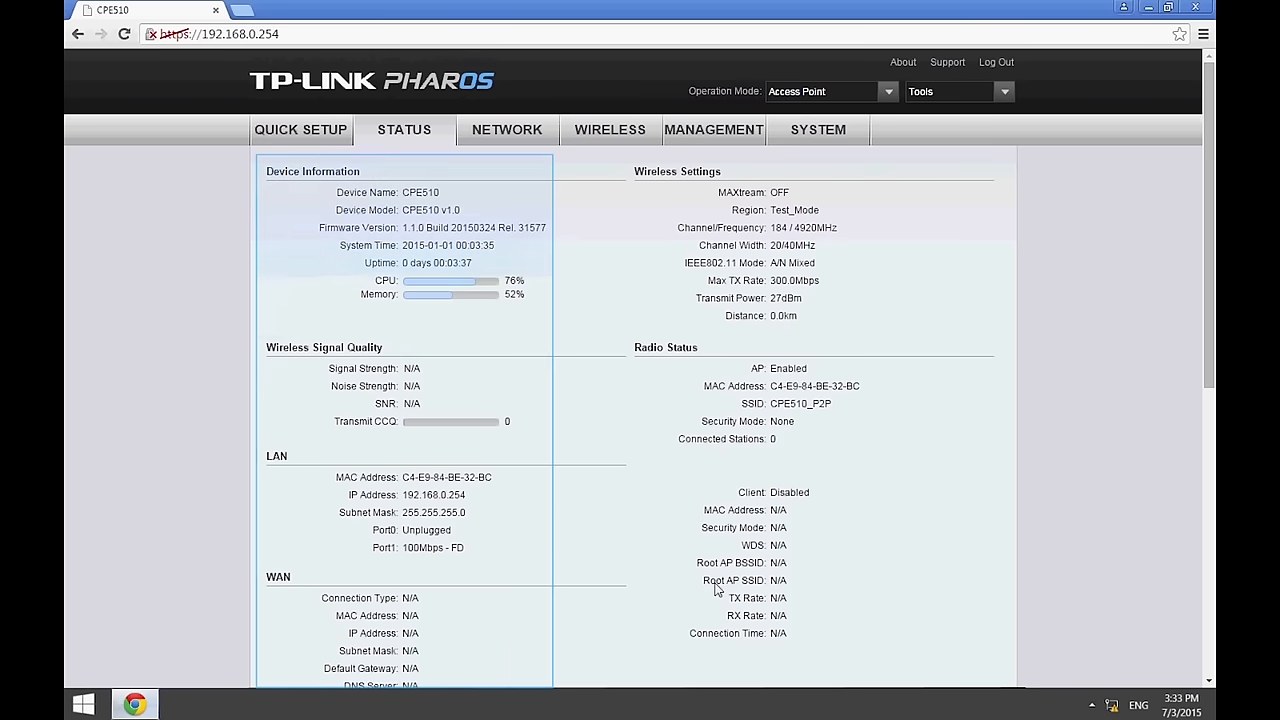
mouse_move(912, 509)
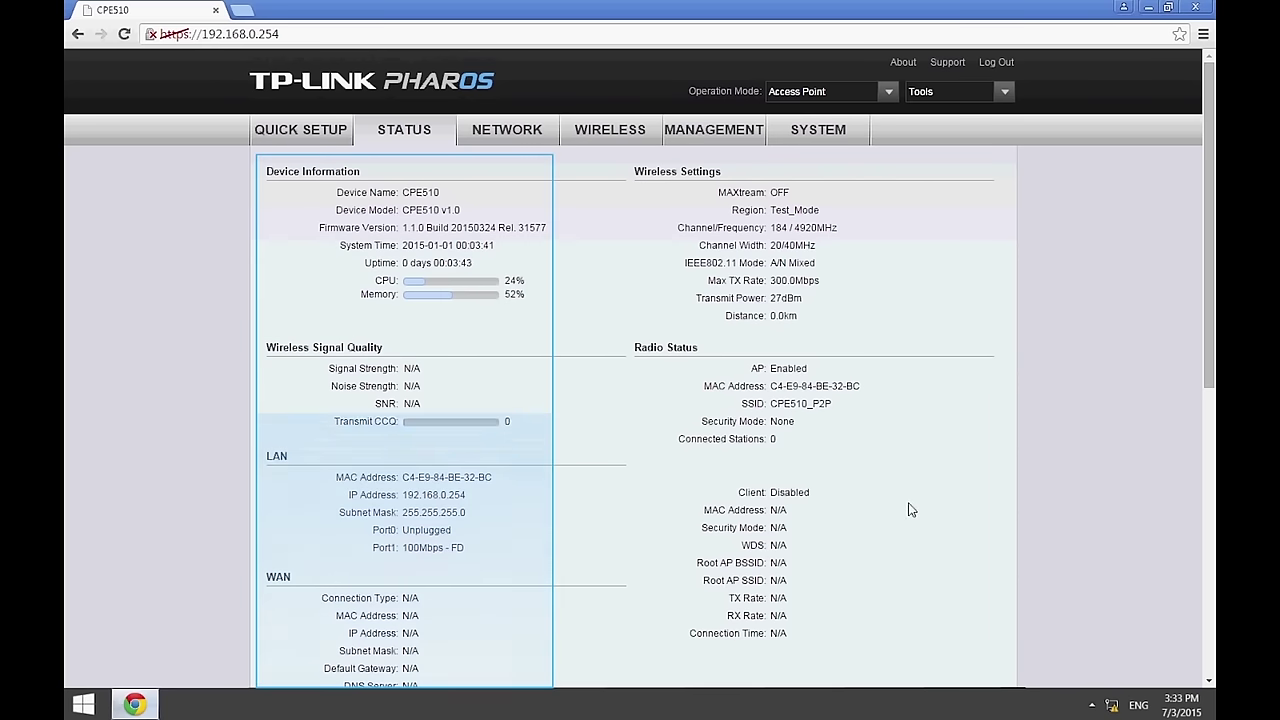
scroll(down, 3)
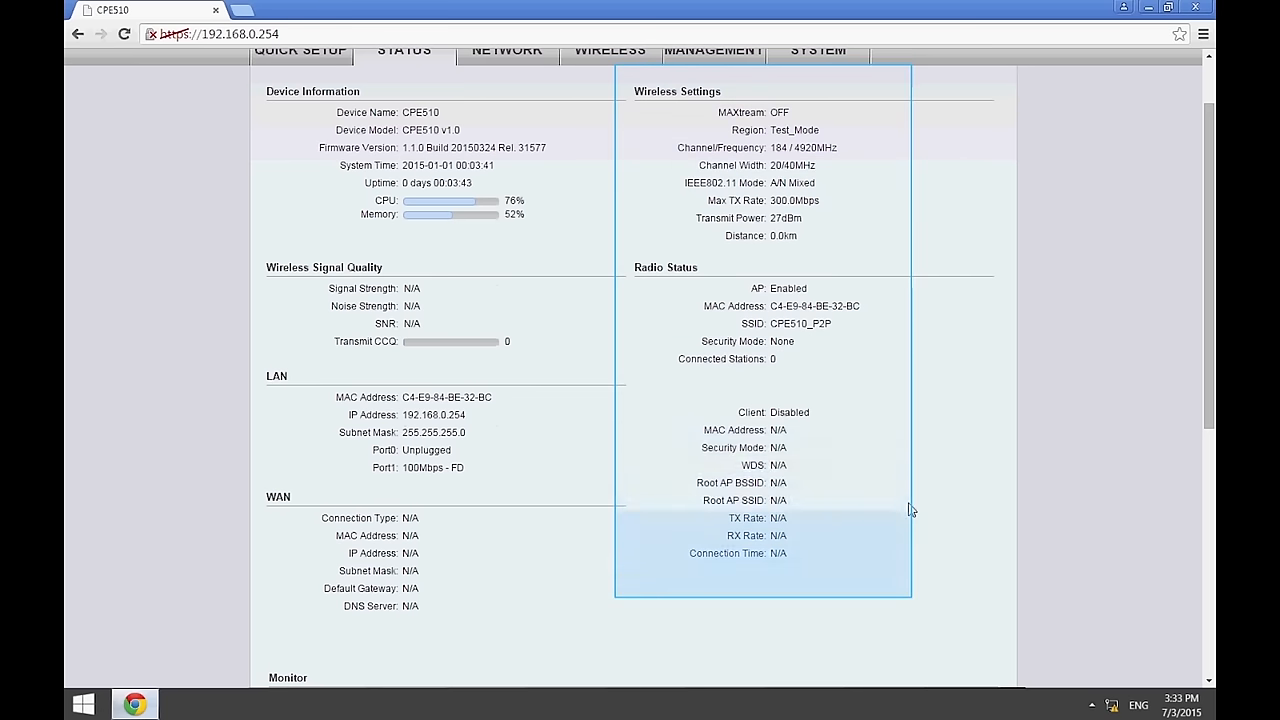
scroll(down, 3)
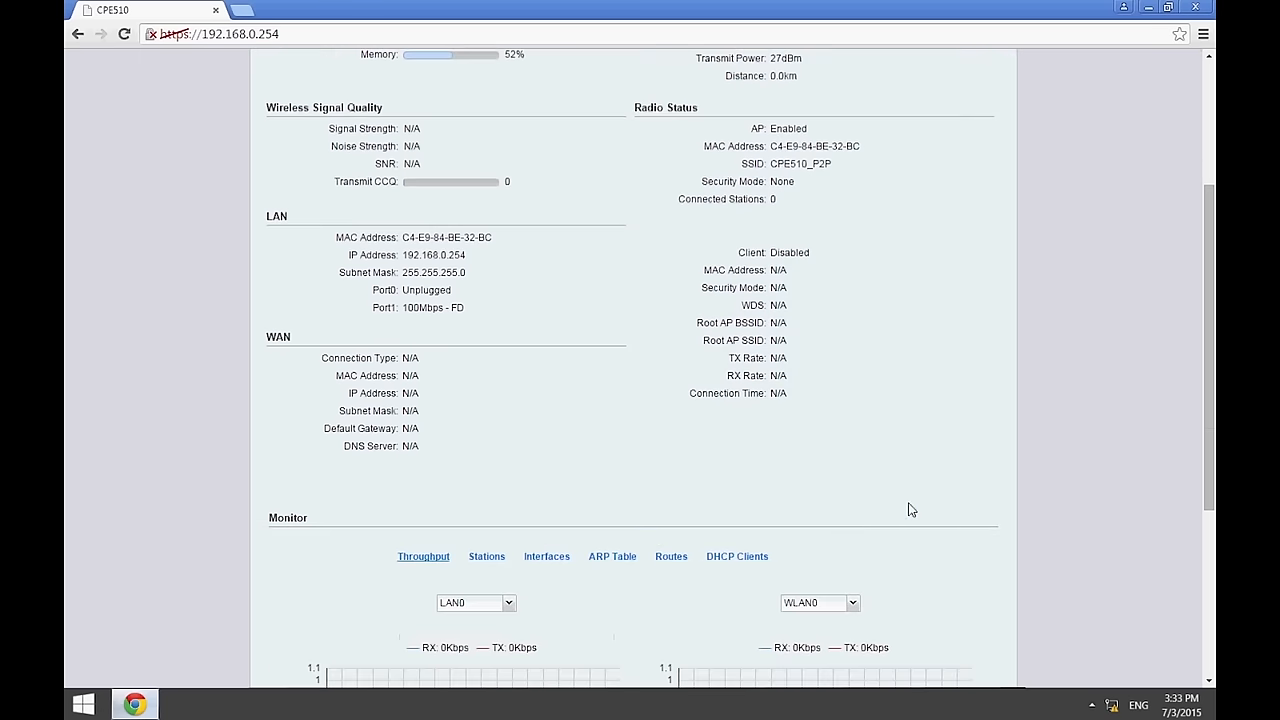
scroll(down, 3)
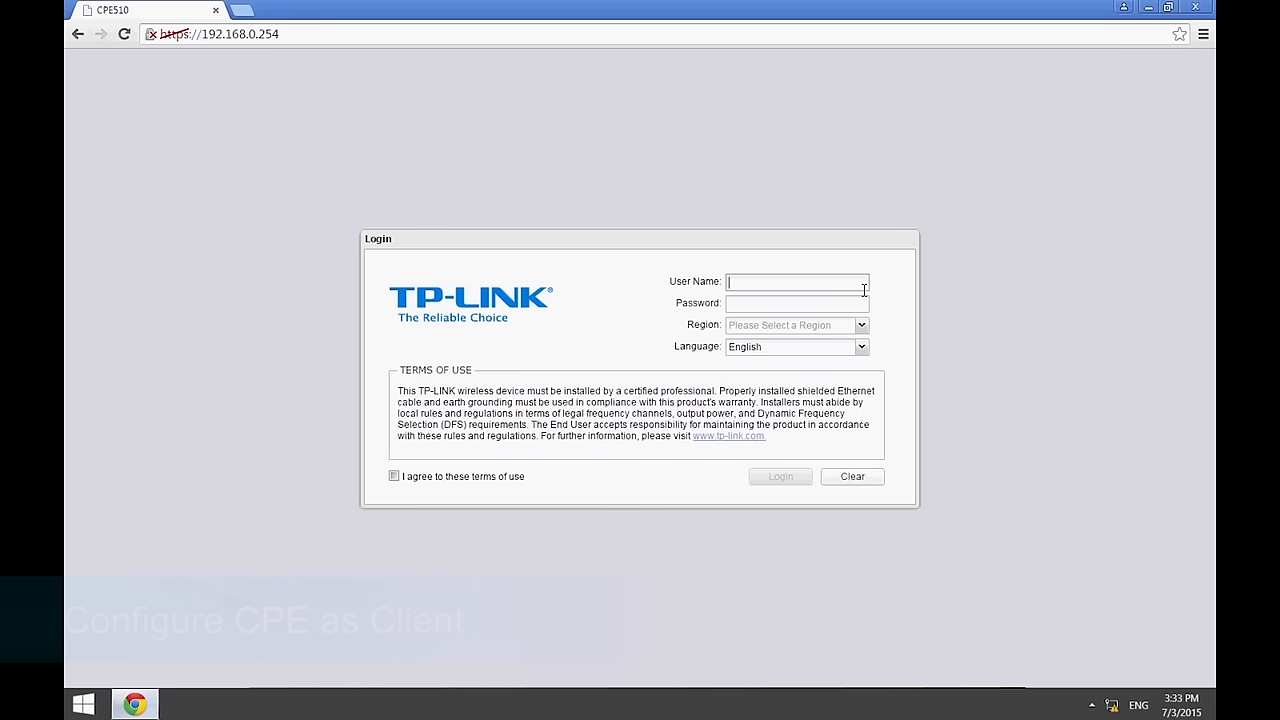
Log in to the second unit as admin in Test_Mode, change its password, and select Client mode
text(admin)
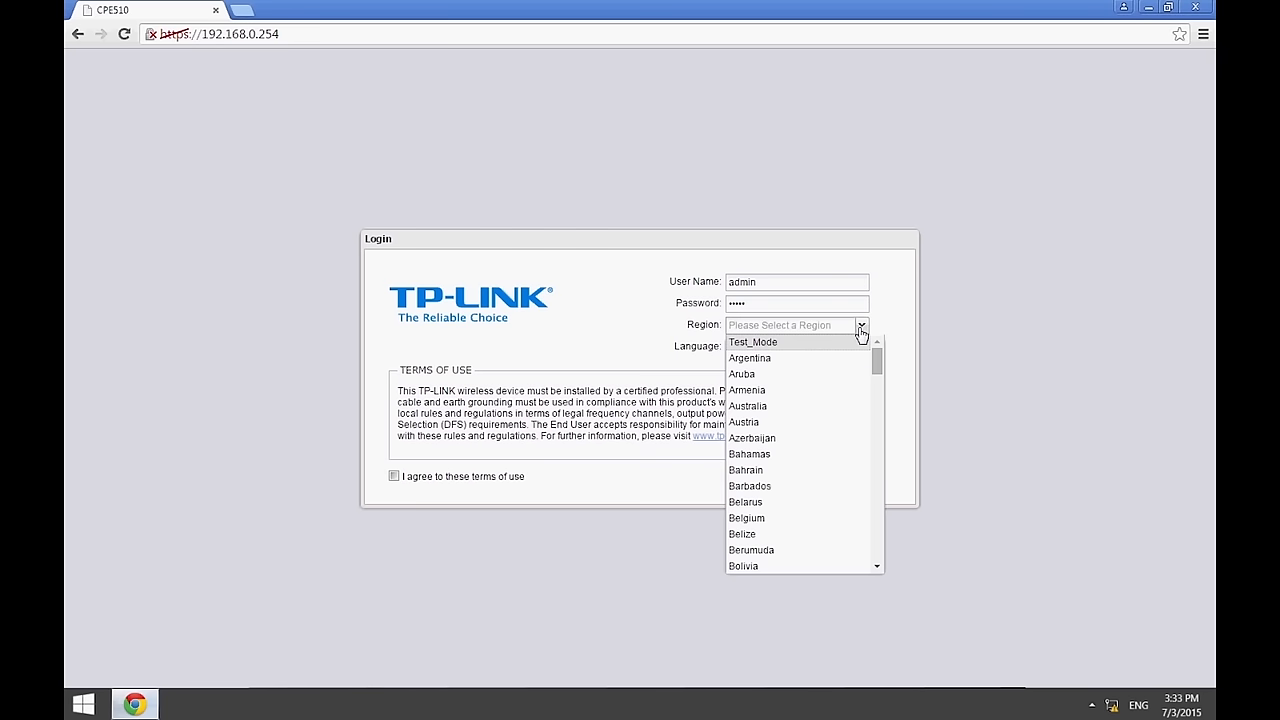
click(754, 342)
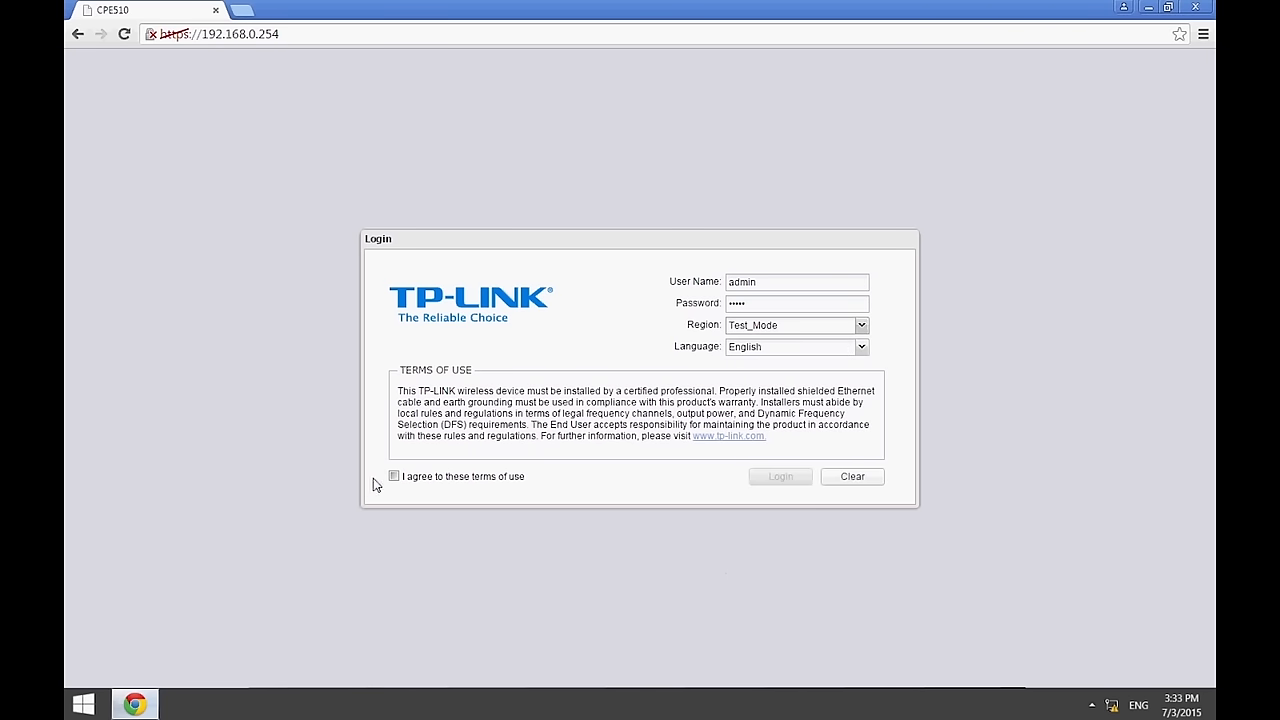
click(391, 477)
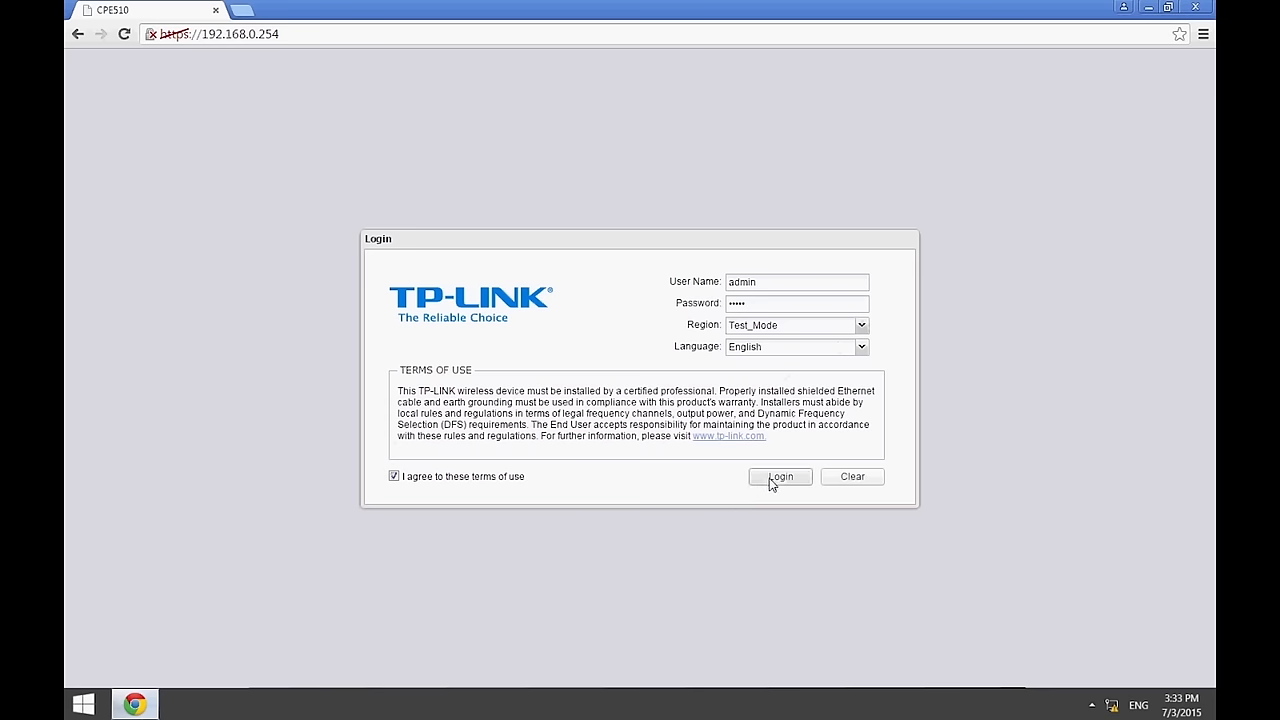
click(780, 477)
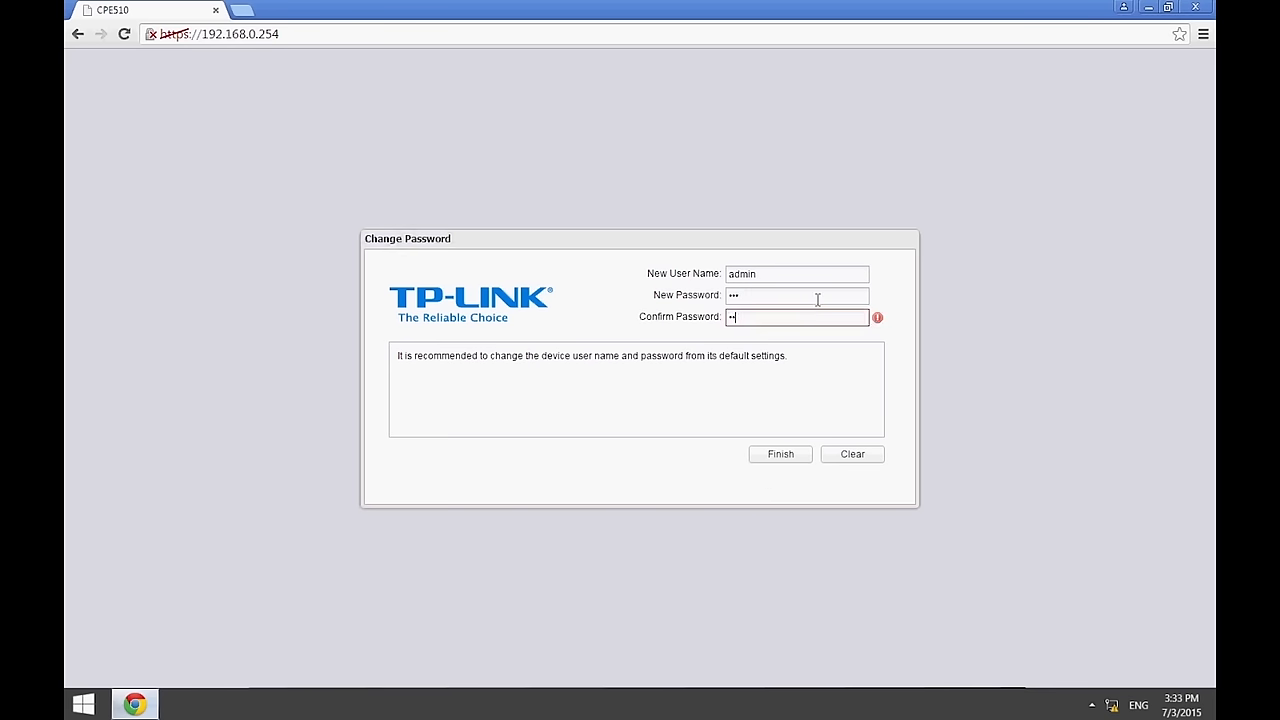
click(780, 454)
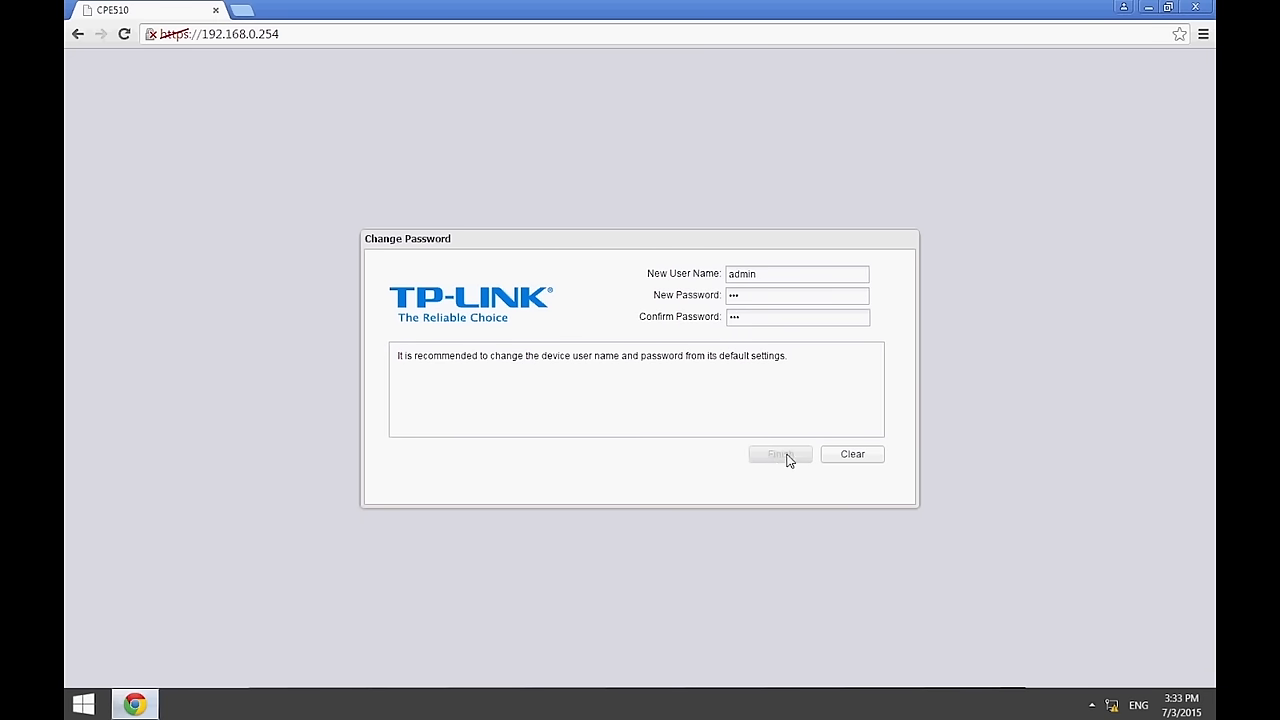
click(780, 454)
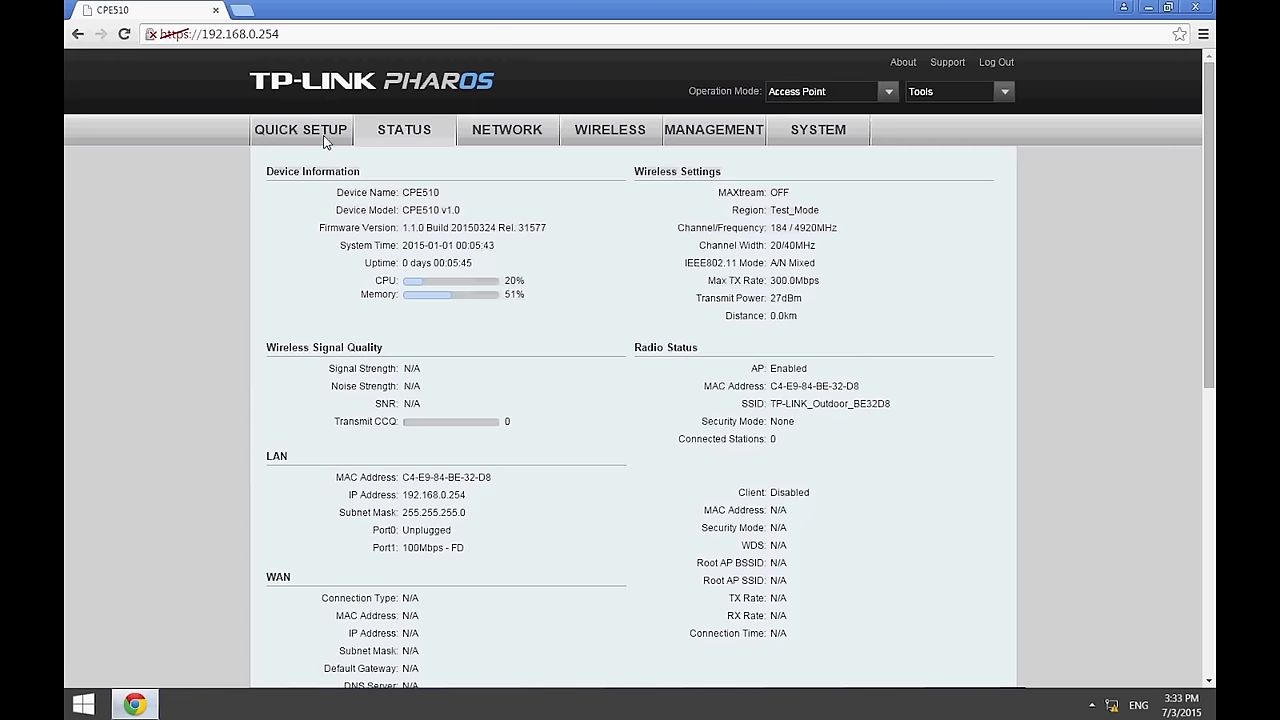
click(301, 130)
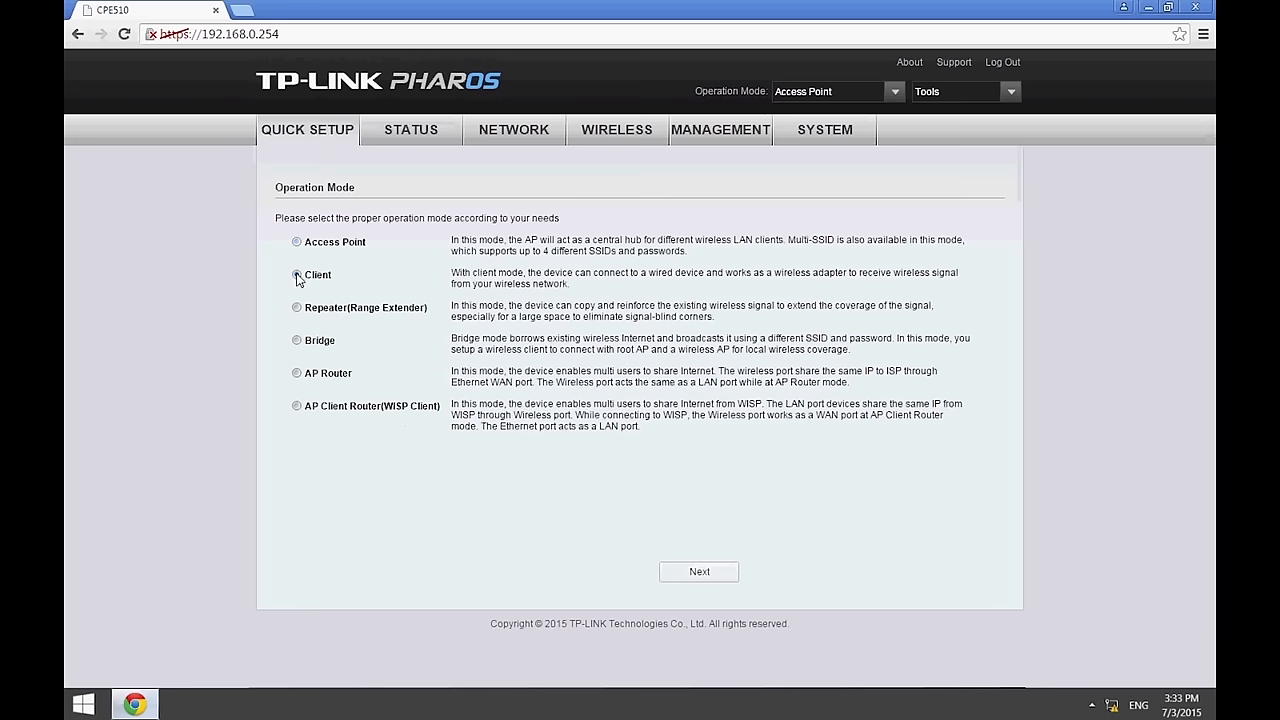
click(698, 571)
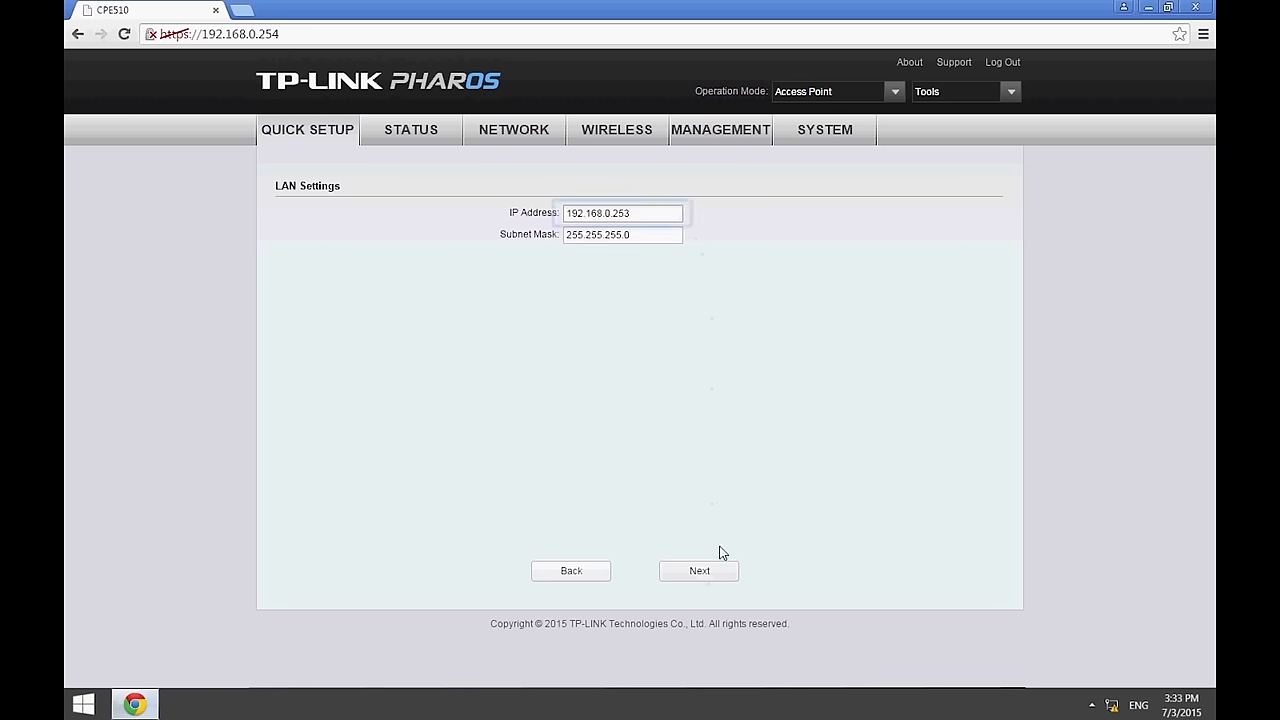
Set the client's LAN IP address to 192.168.0.253 and proceed
click(622, 212)
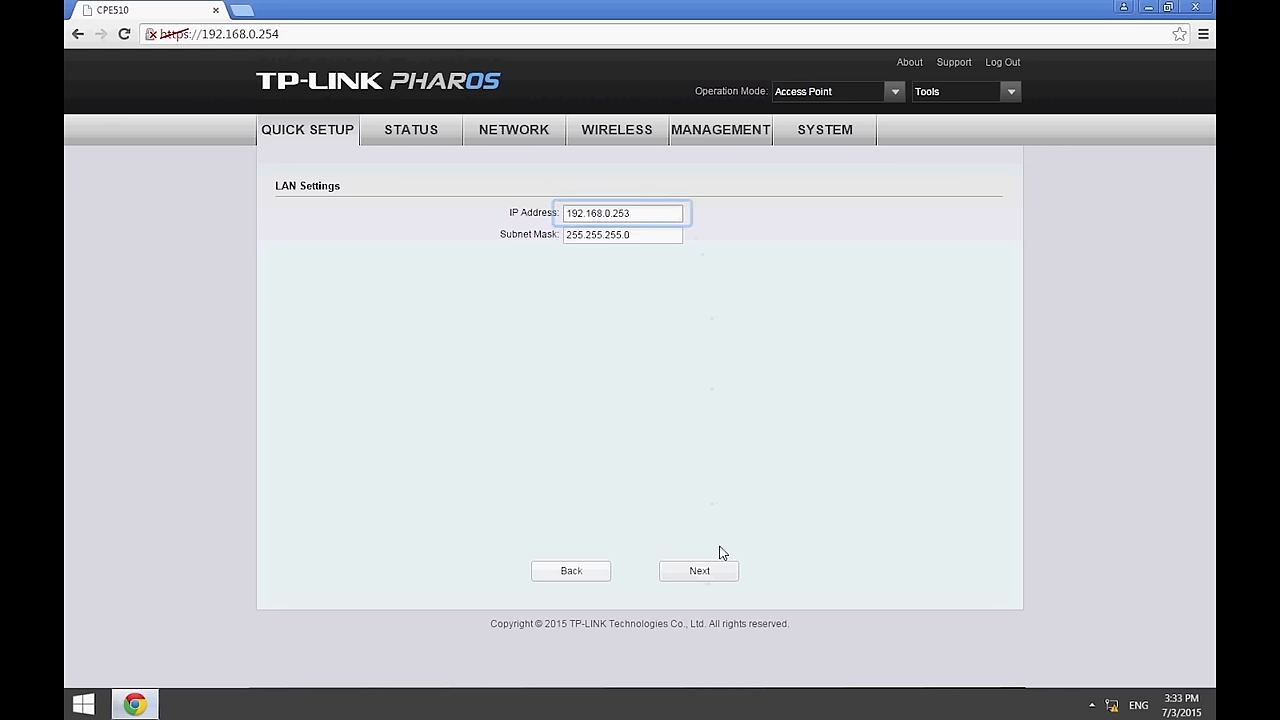
click(698, 570)
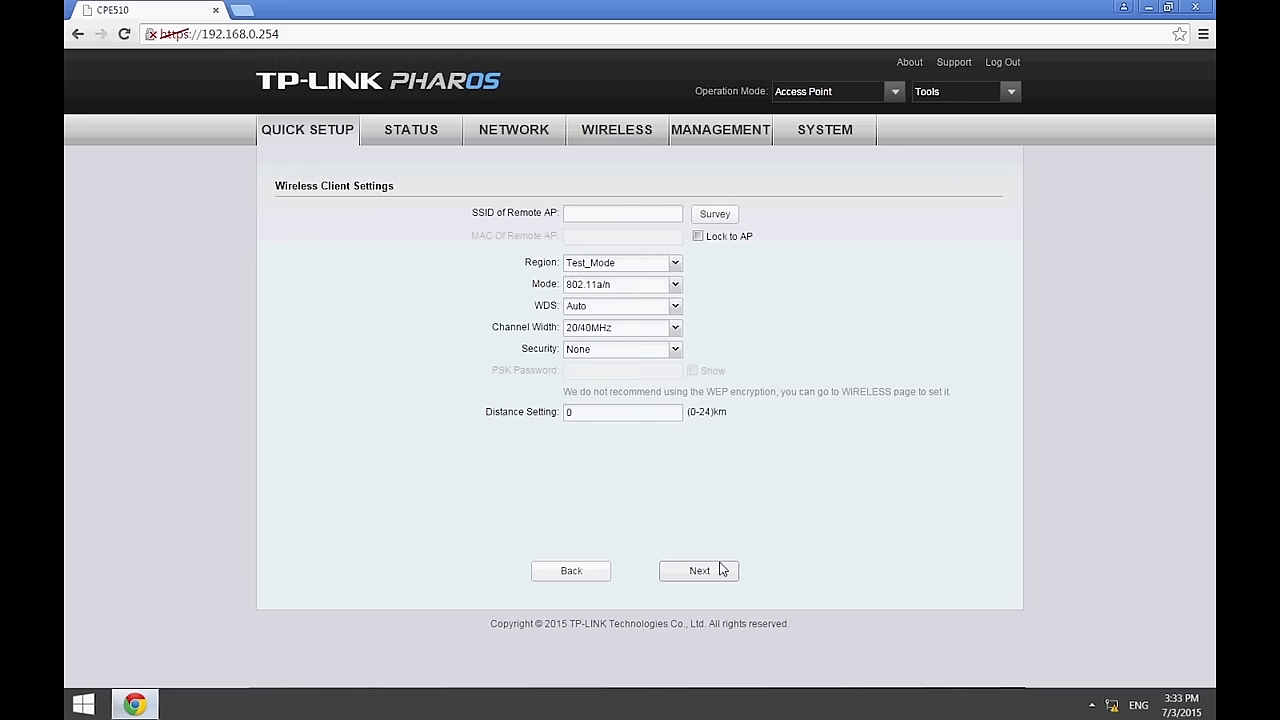
Survey for access points, connect to CPE510_P2P, and proceed to the summary
click(715, 213)
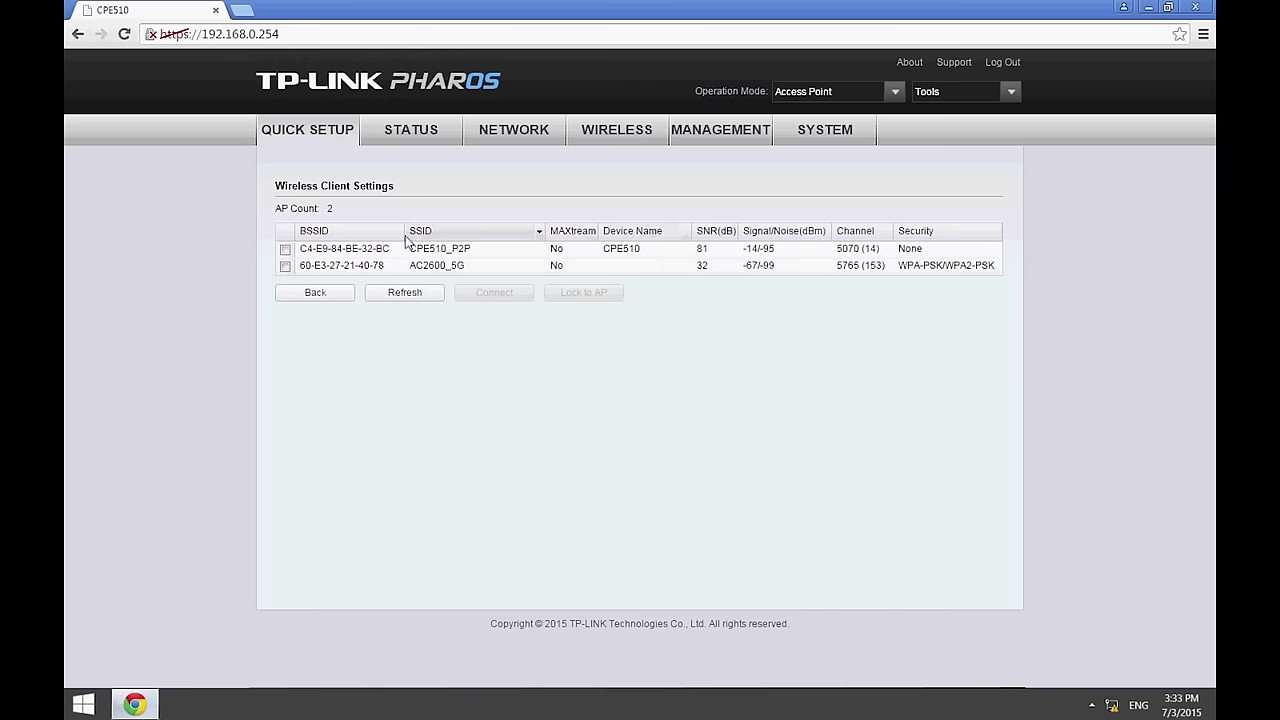
click(285, 248)
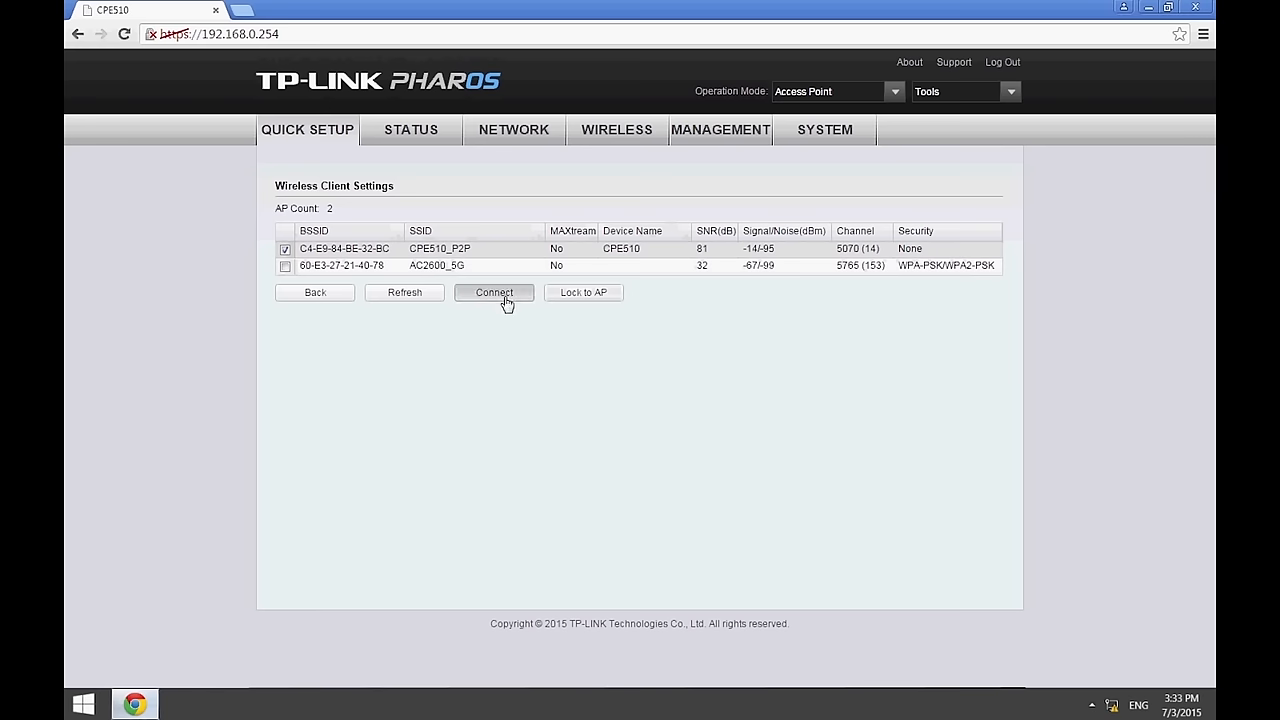
click(494, 292)
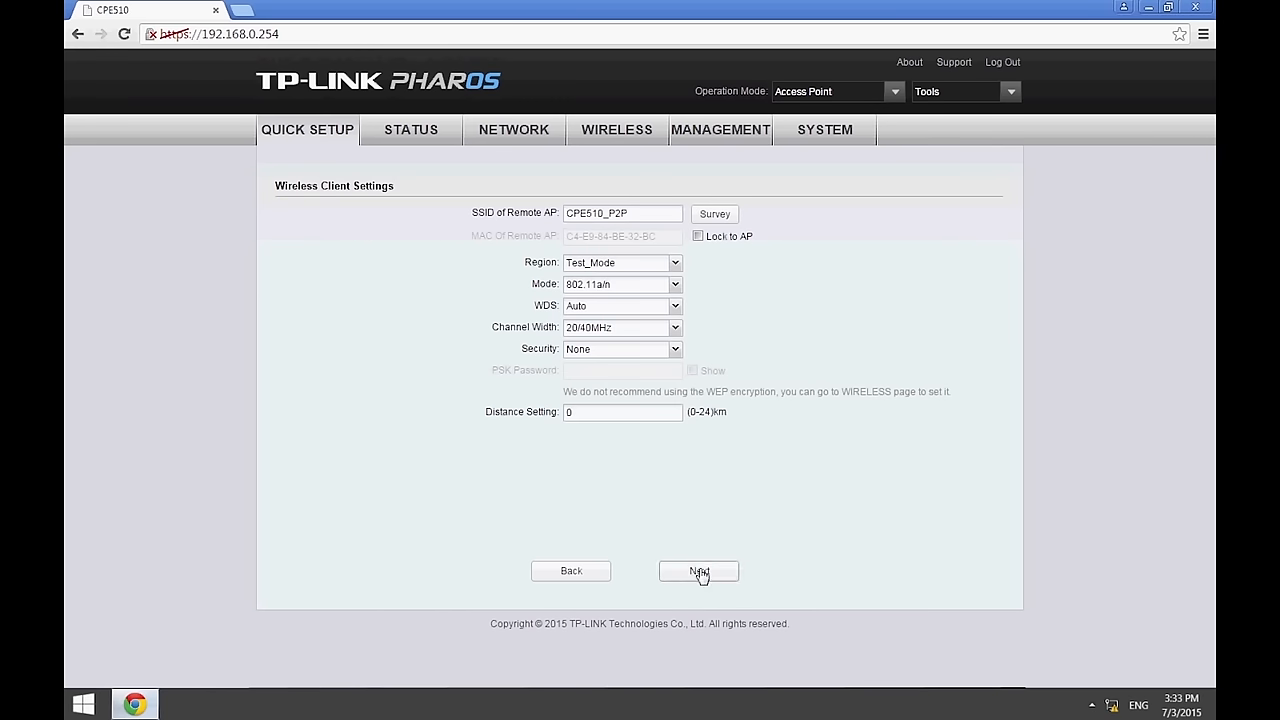
click(698, 571)
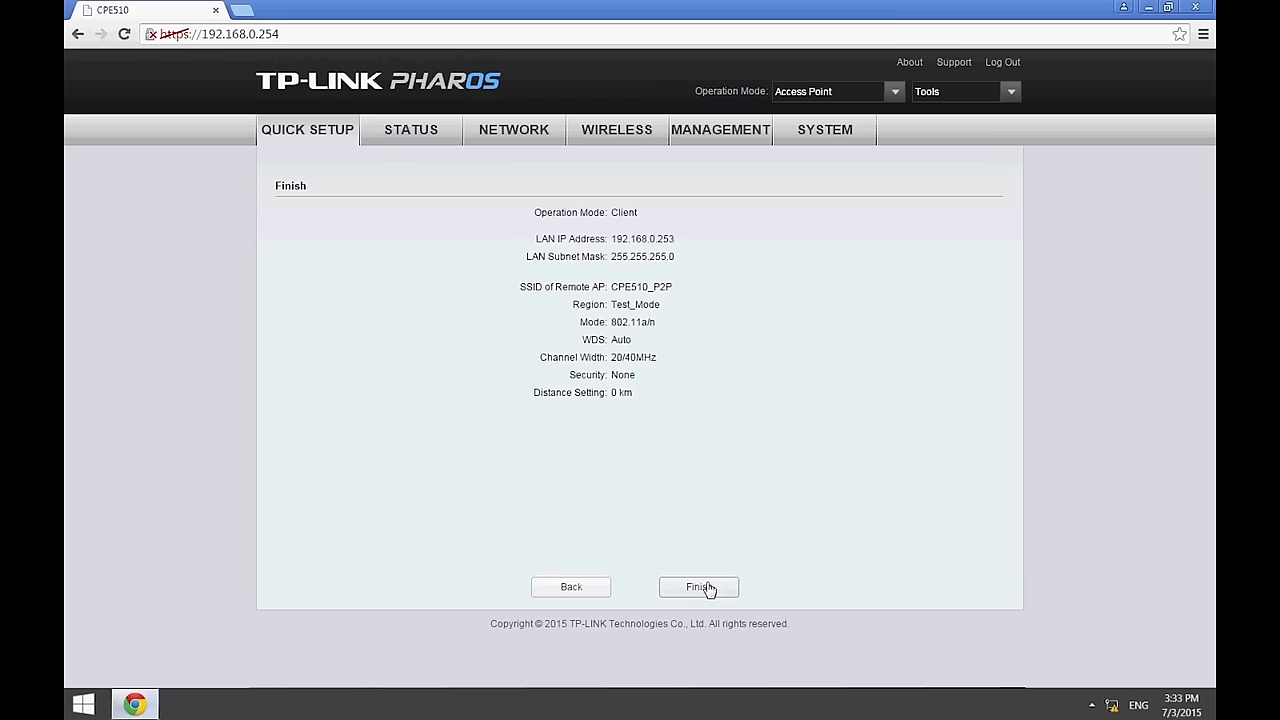
Finish Quick Setup to apply the client configuration
click(698, 587)
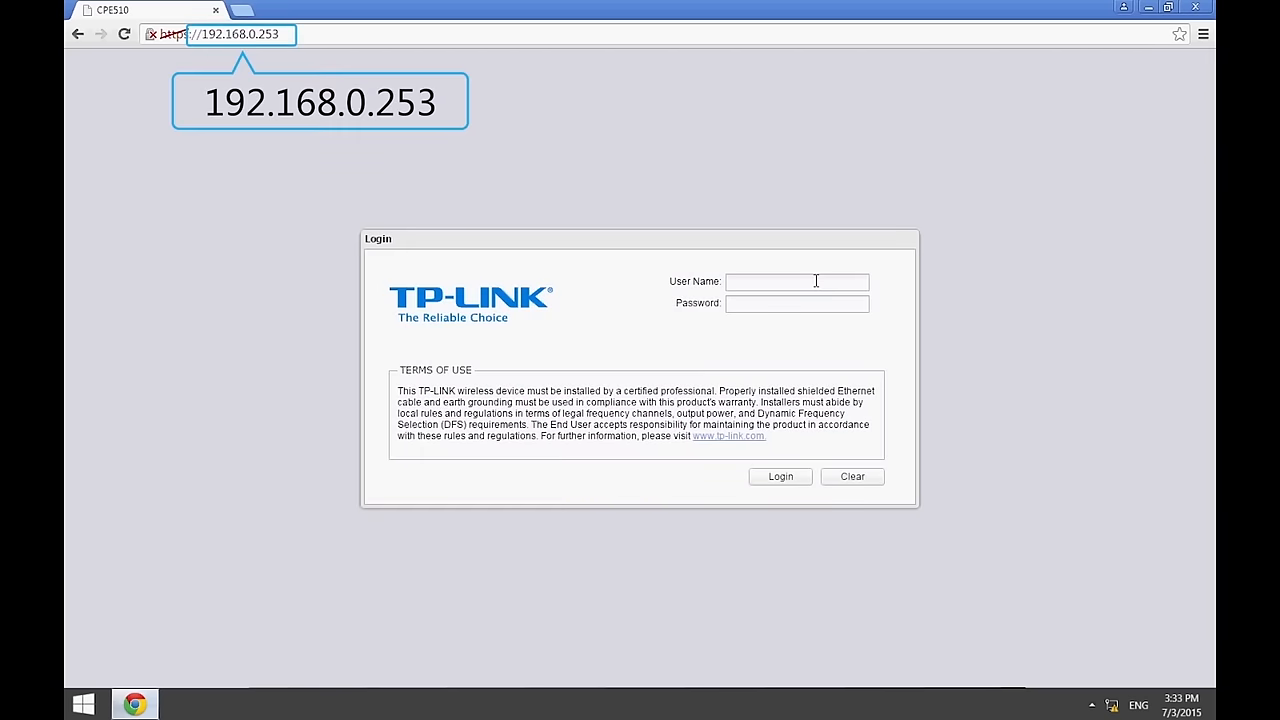
Log in to the client unit as admin and continue past the existing-session notice
text(admin)
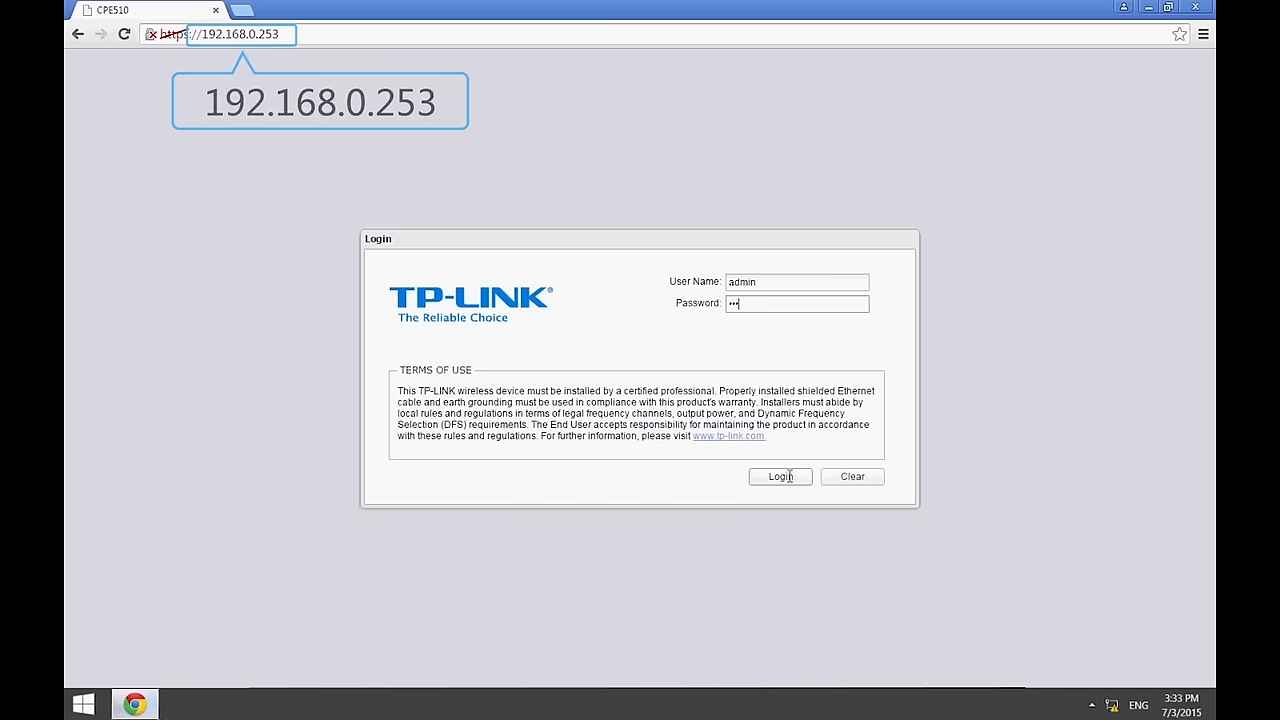
click(780, 476)
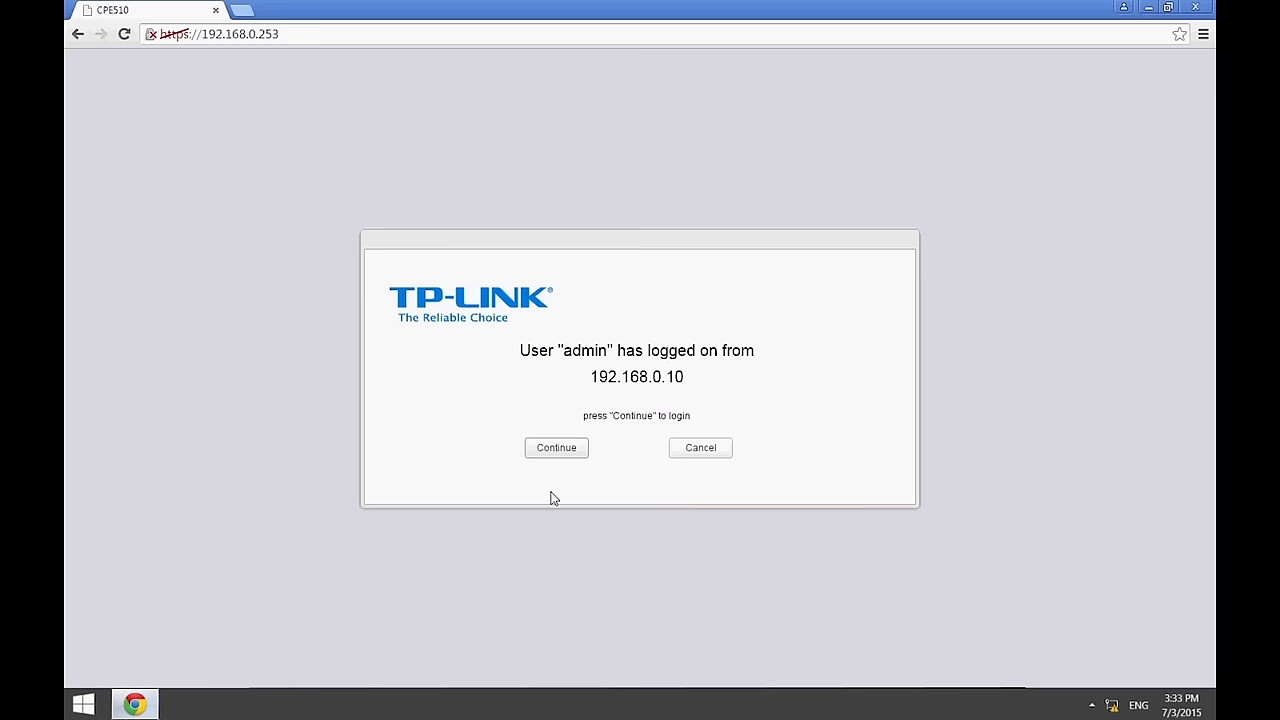
click(556, 448)
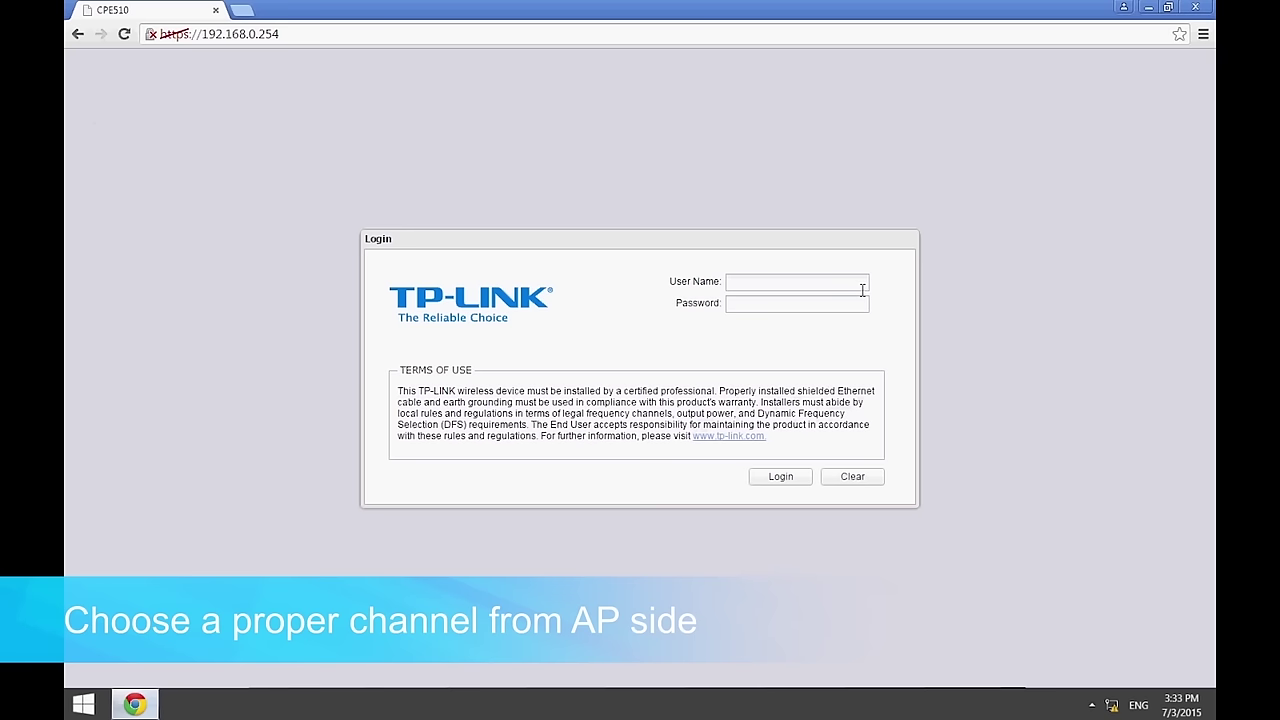
Log in to the access point as admin and choose Tools > Spectrum Analysis
click(797, 282)
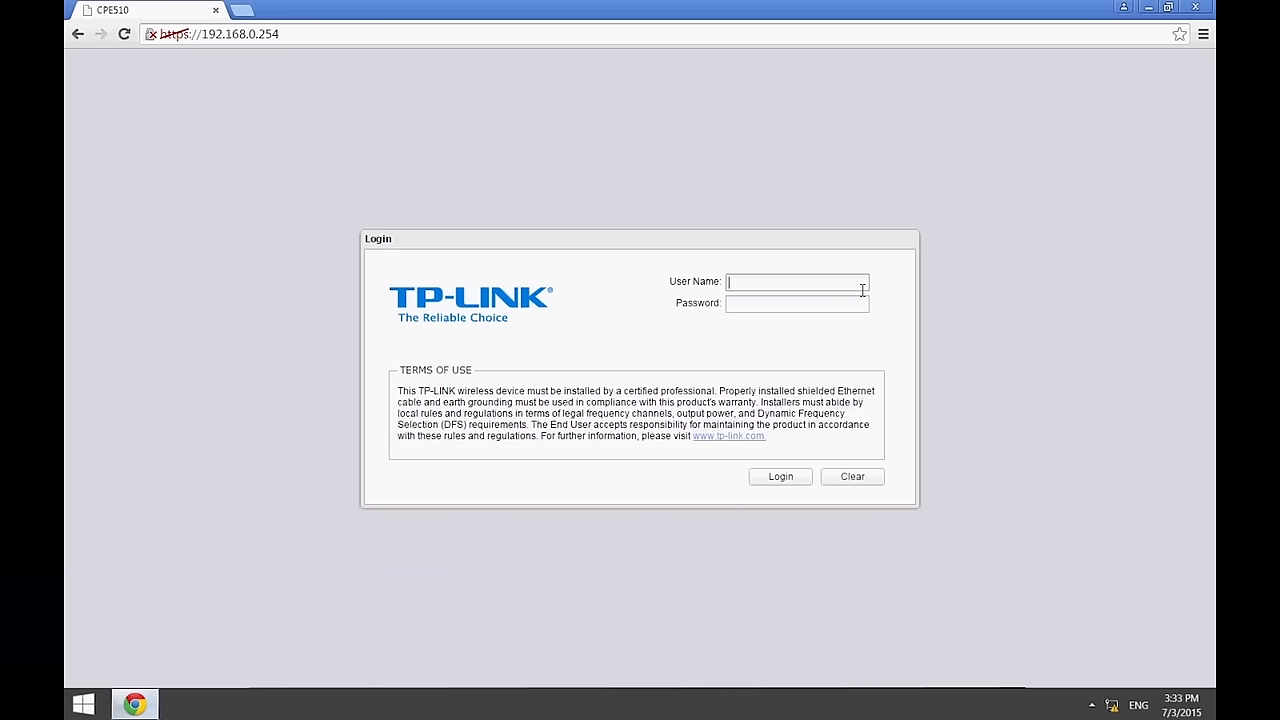
text(admin)
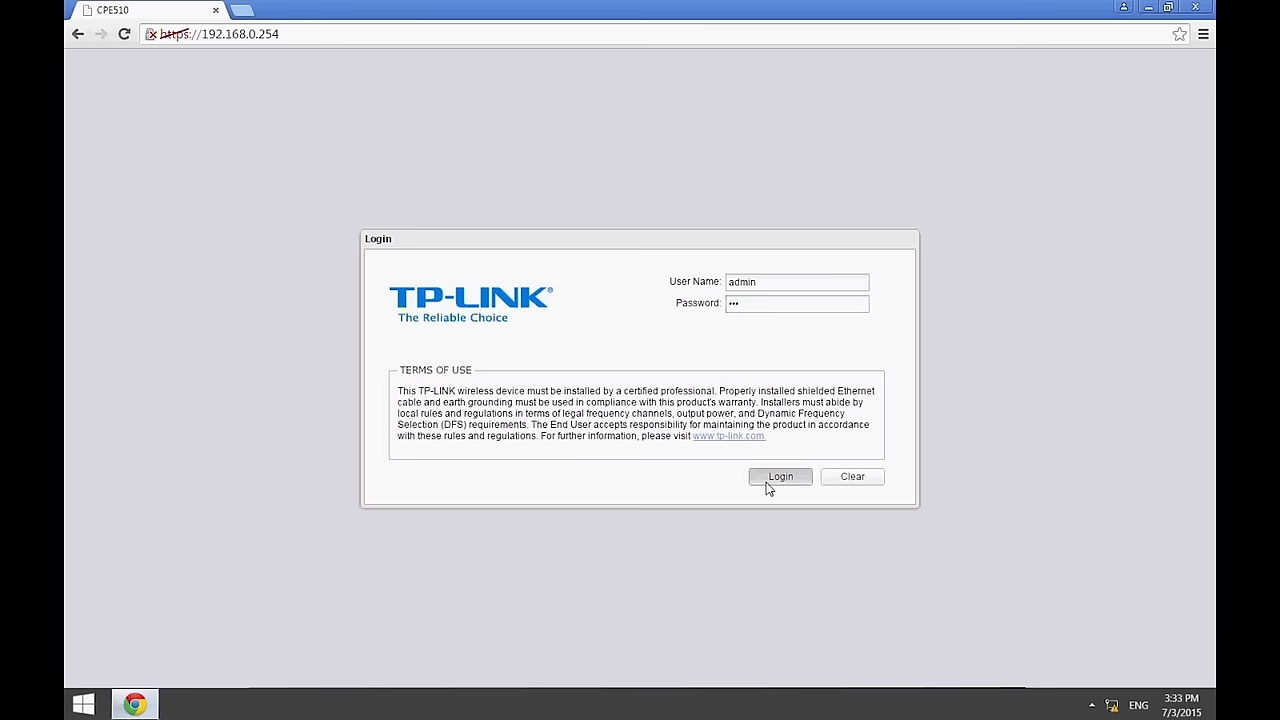
click(781, 476)
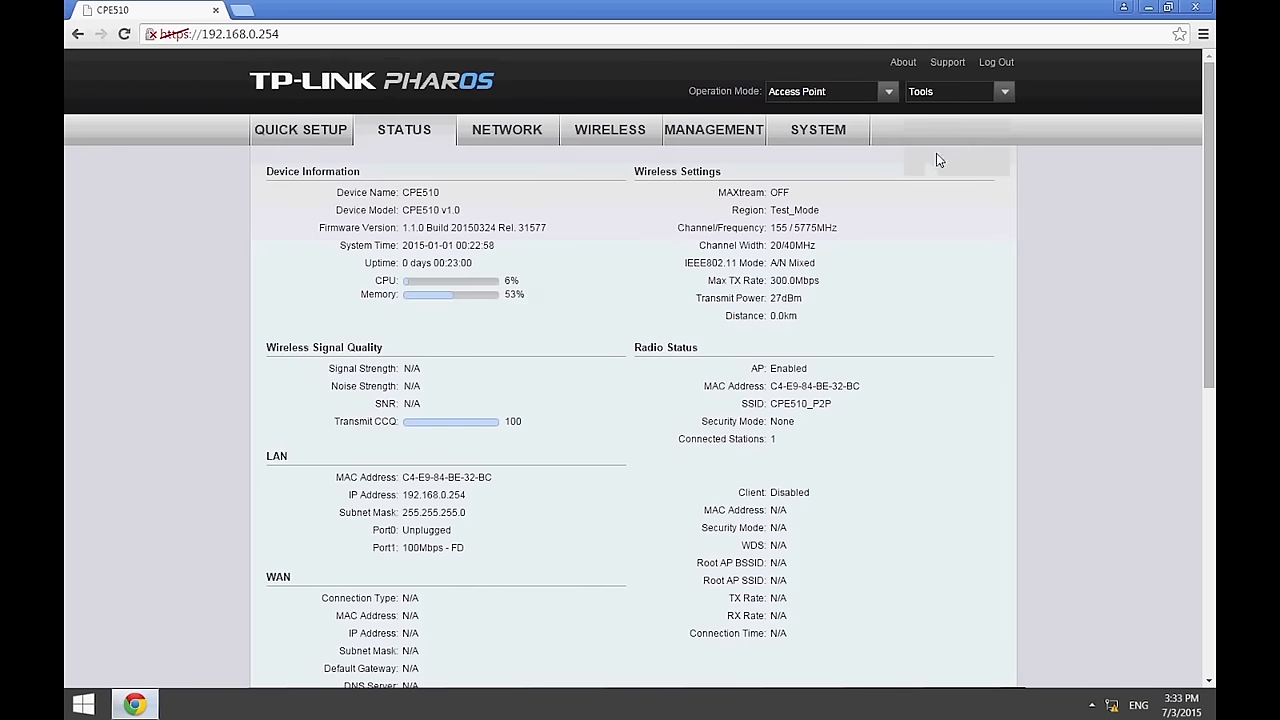
click(948, 91)
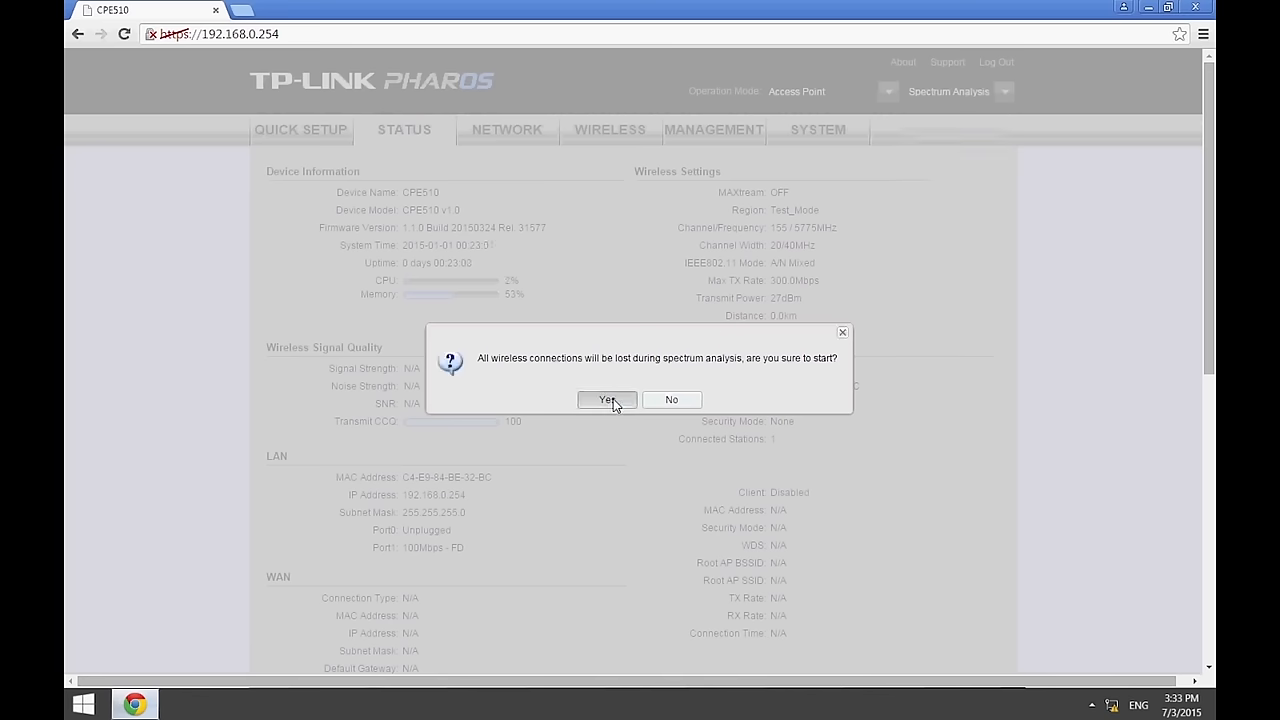
Run and stop a 5730-5850 MHz spectrum scan, then close the results window
click(607, 399)
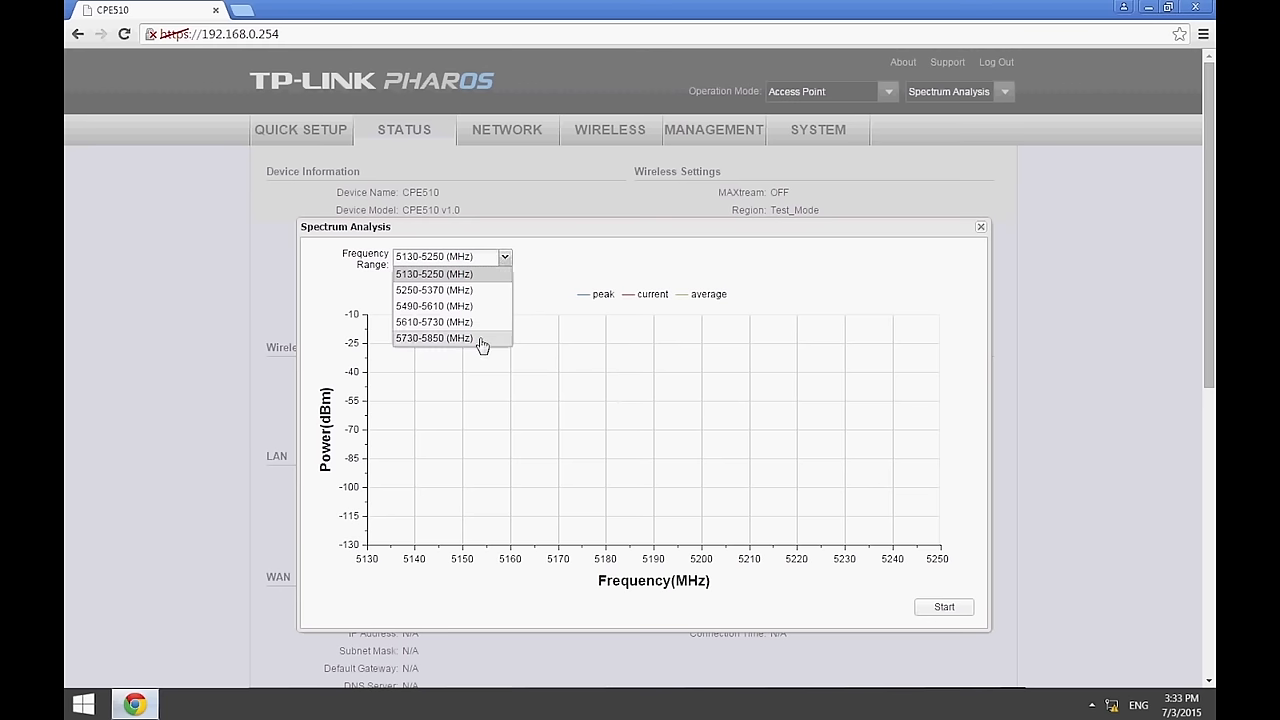
click(434, 338)
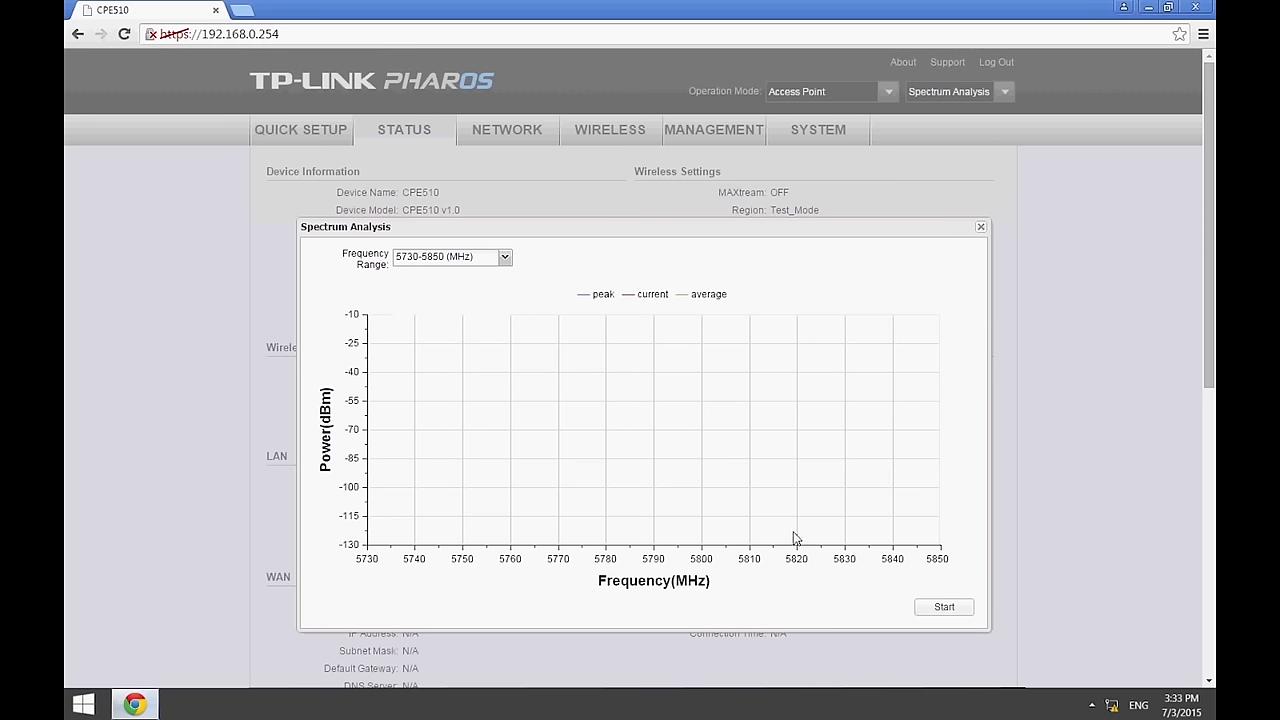
click(944, 607)
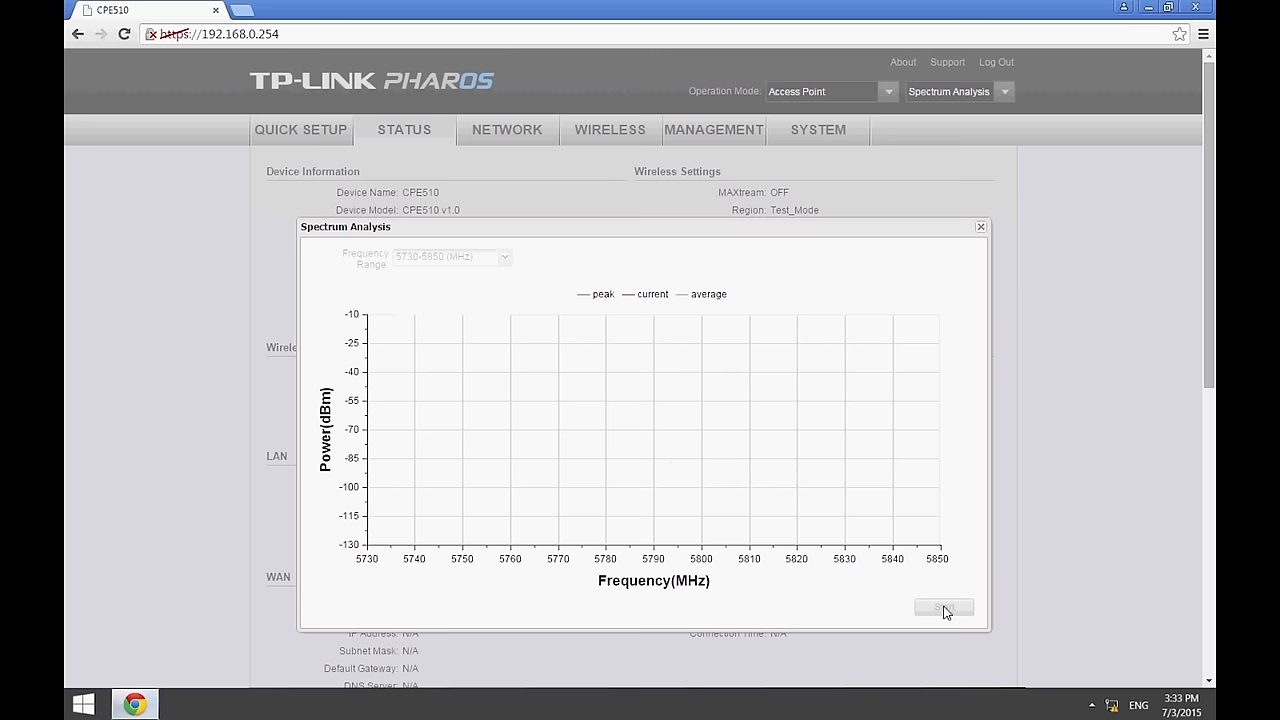
click(944, 607)
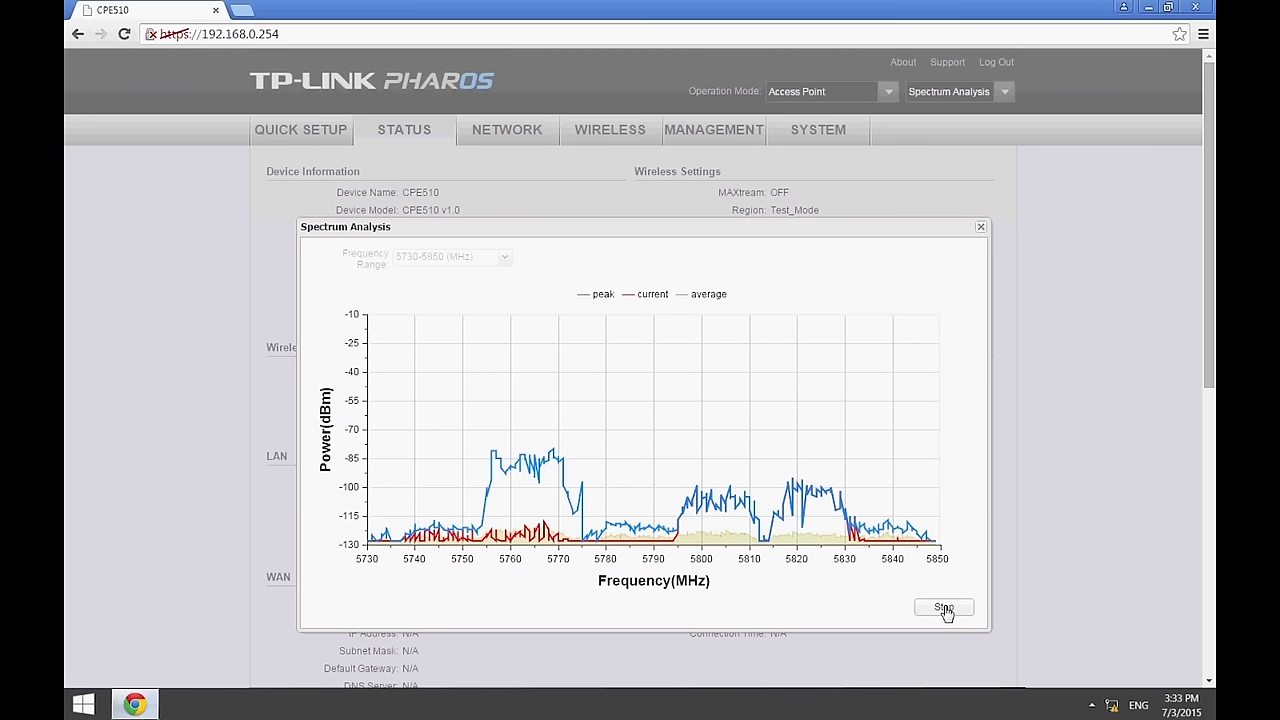
click(944, 607)
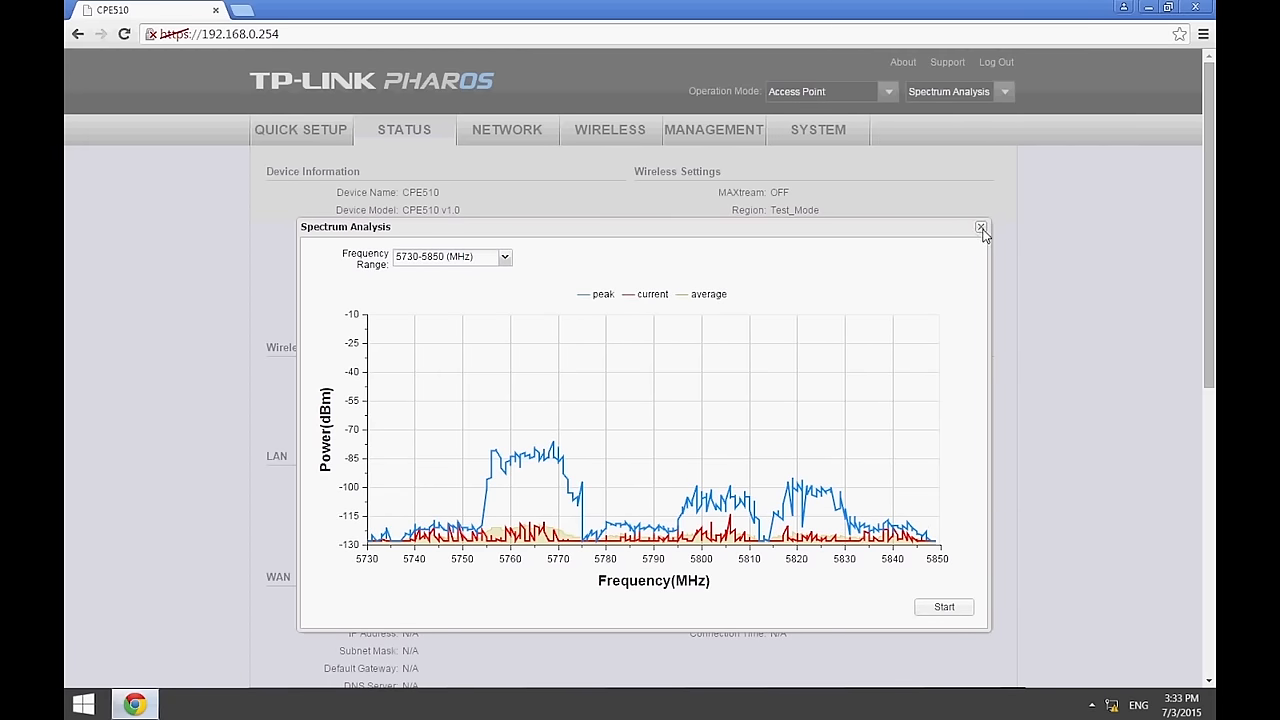
click(980, 228)
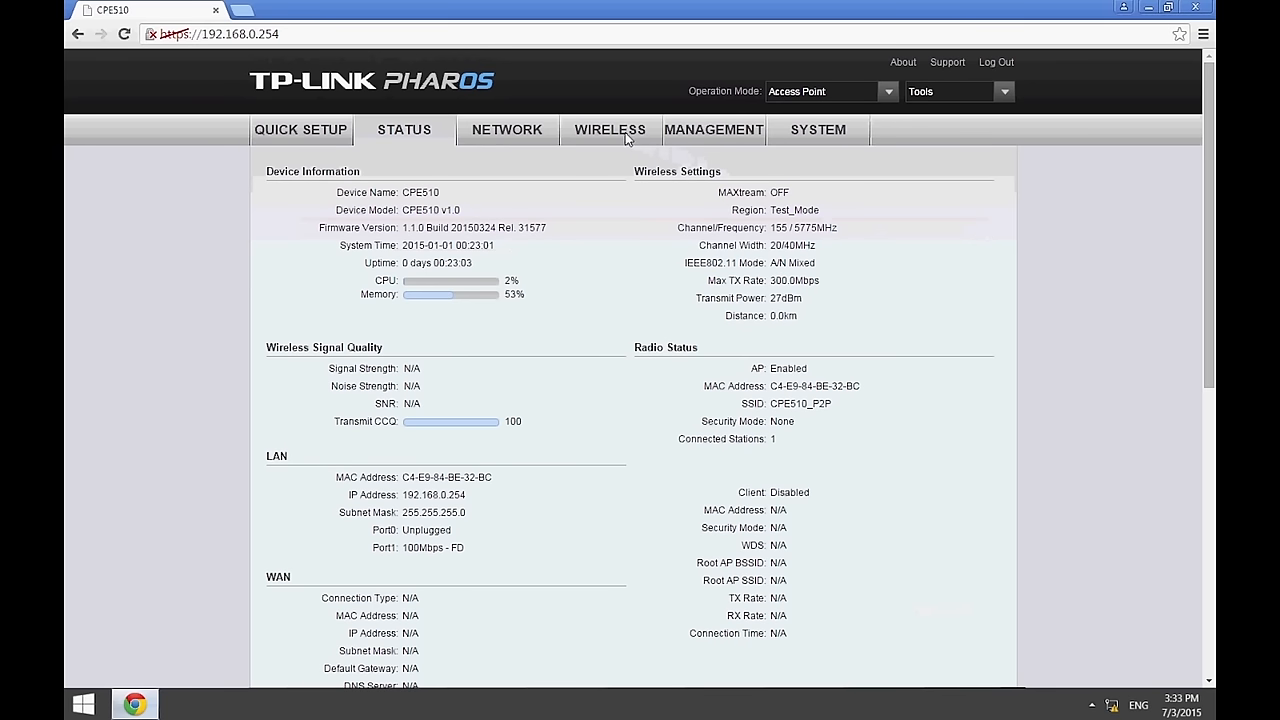
On the Wireless page, set channel 163 / 5815MHz and 3.5 km distance with Auto enabled
click(609, 129)
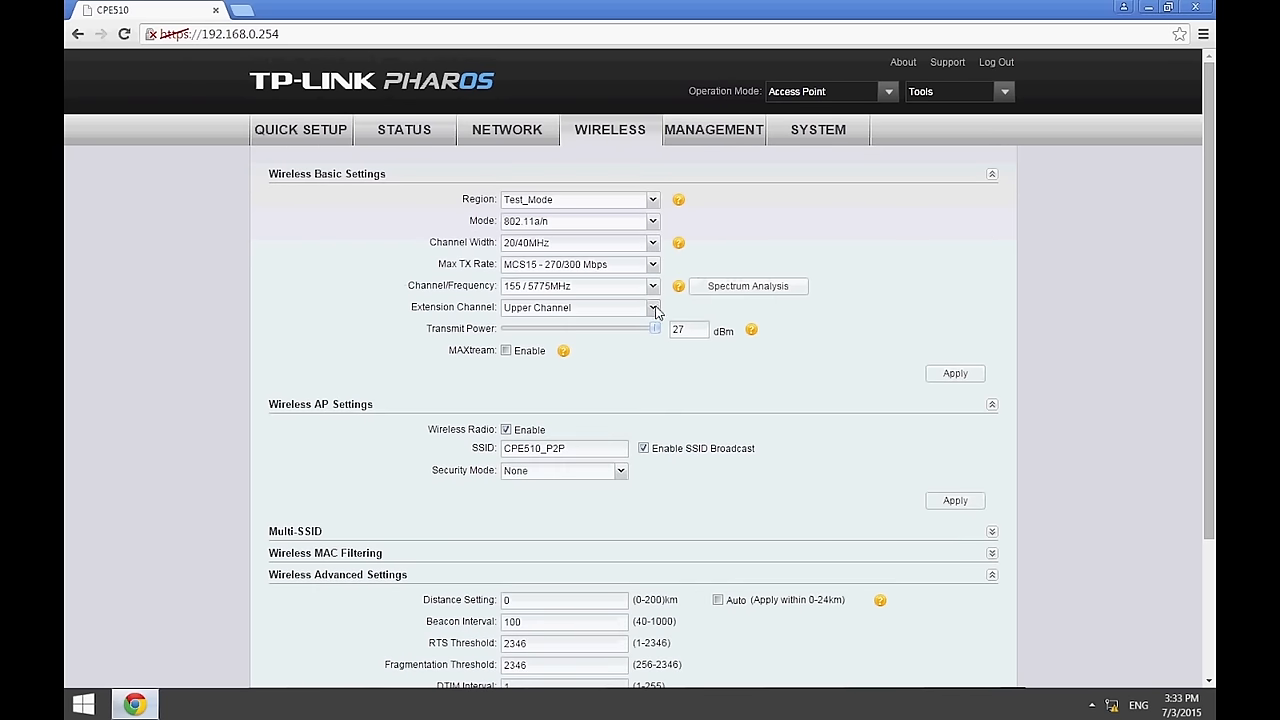
click(653, 286)
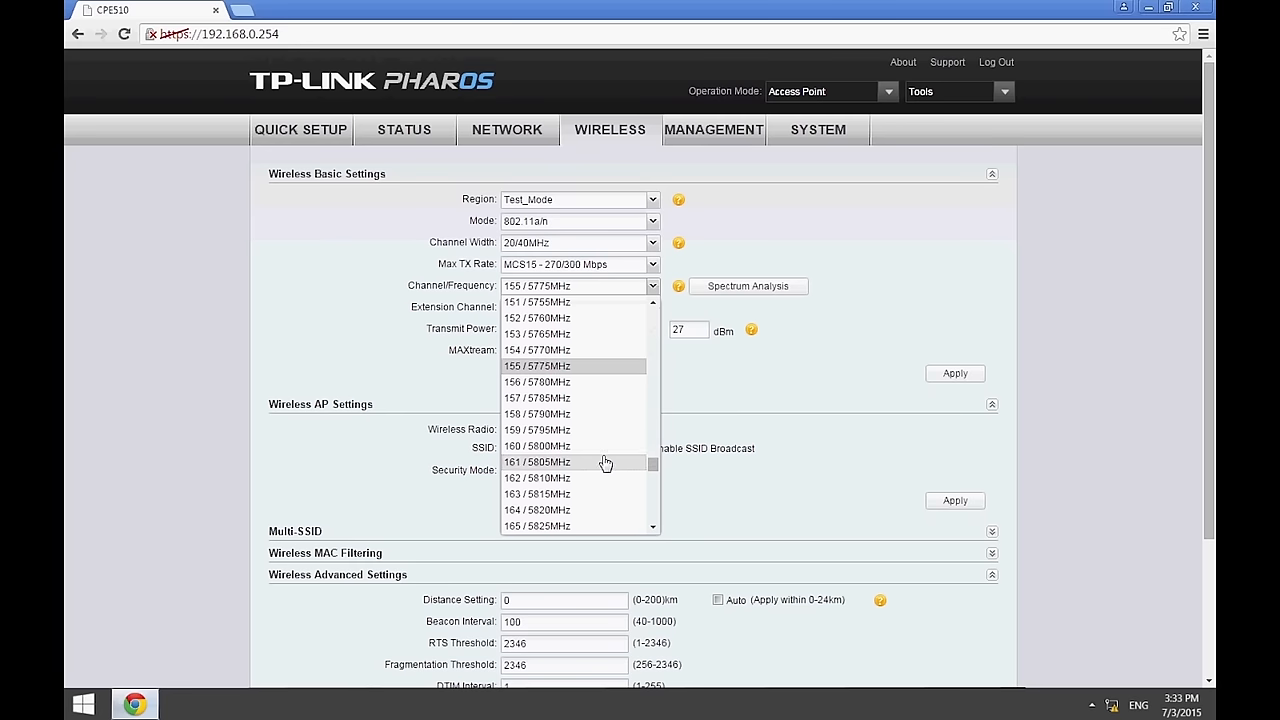
click(537, 494)
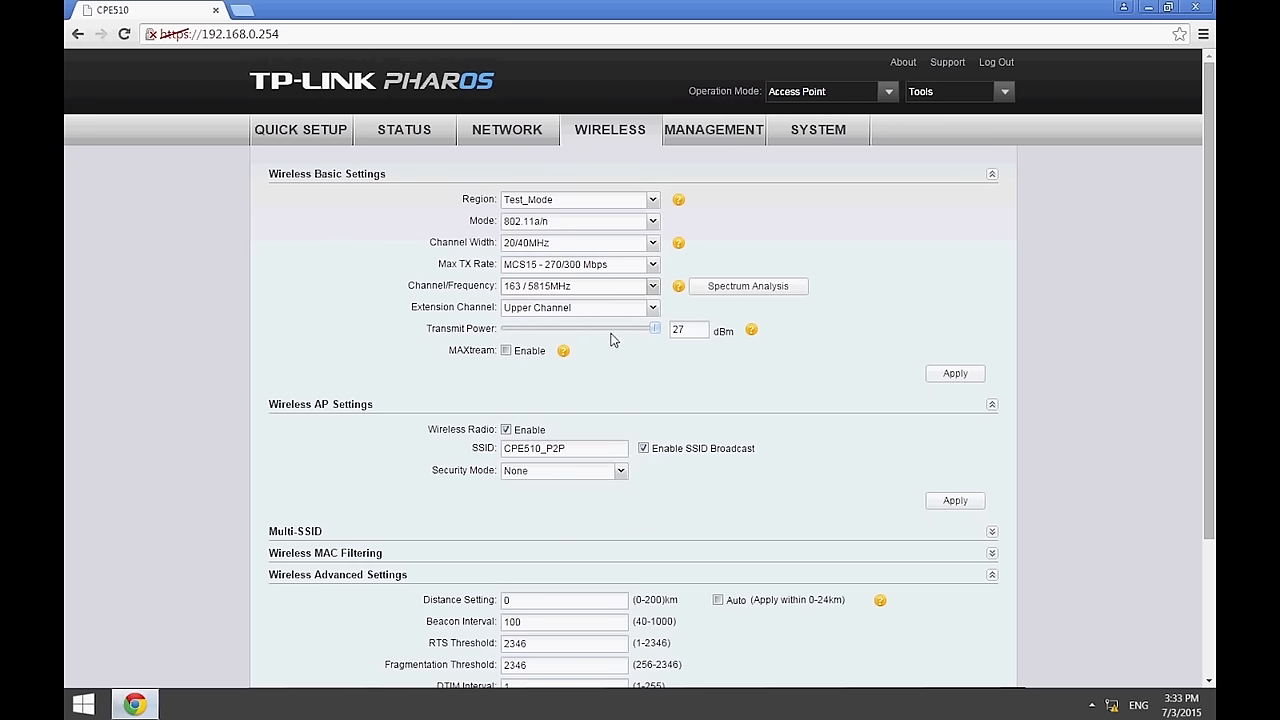
scroll(down, 3)
text(3.5)
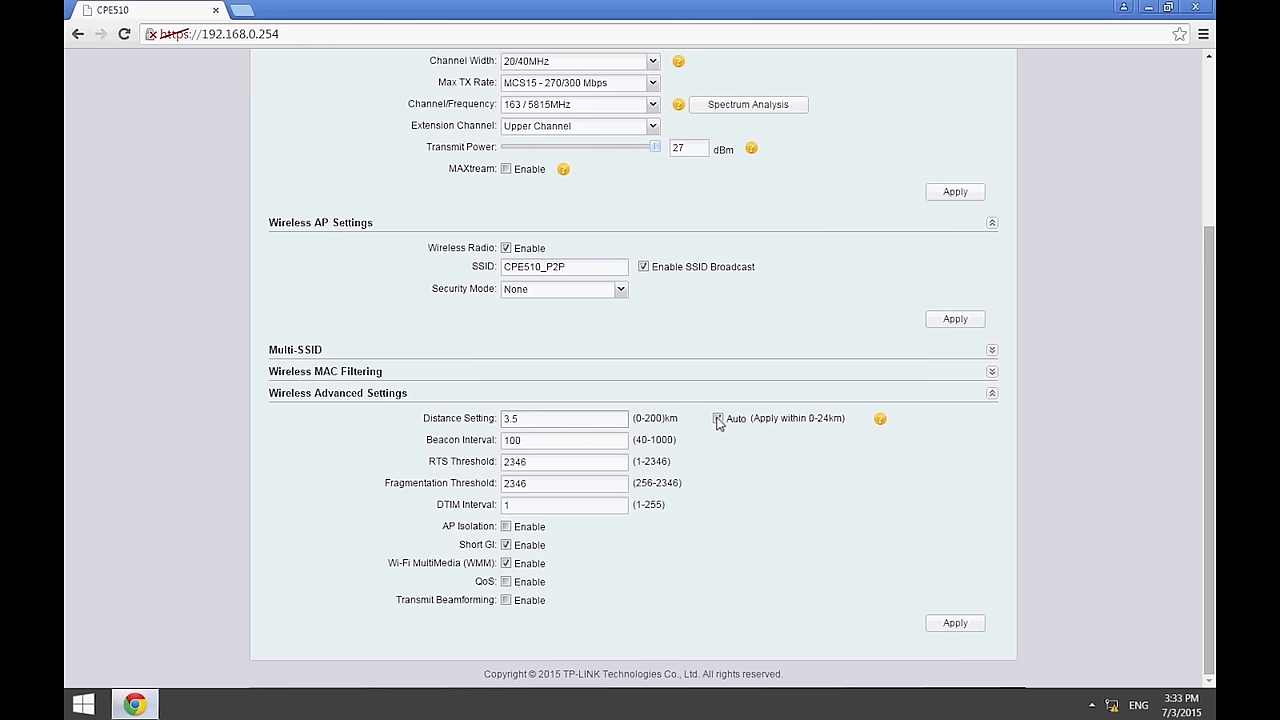
click(719, 419)
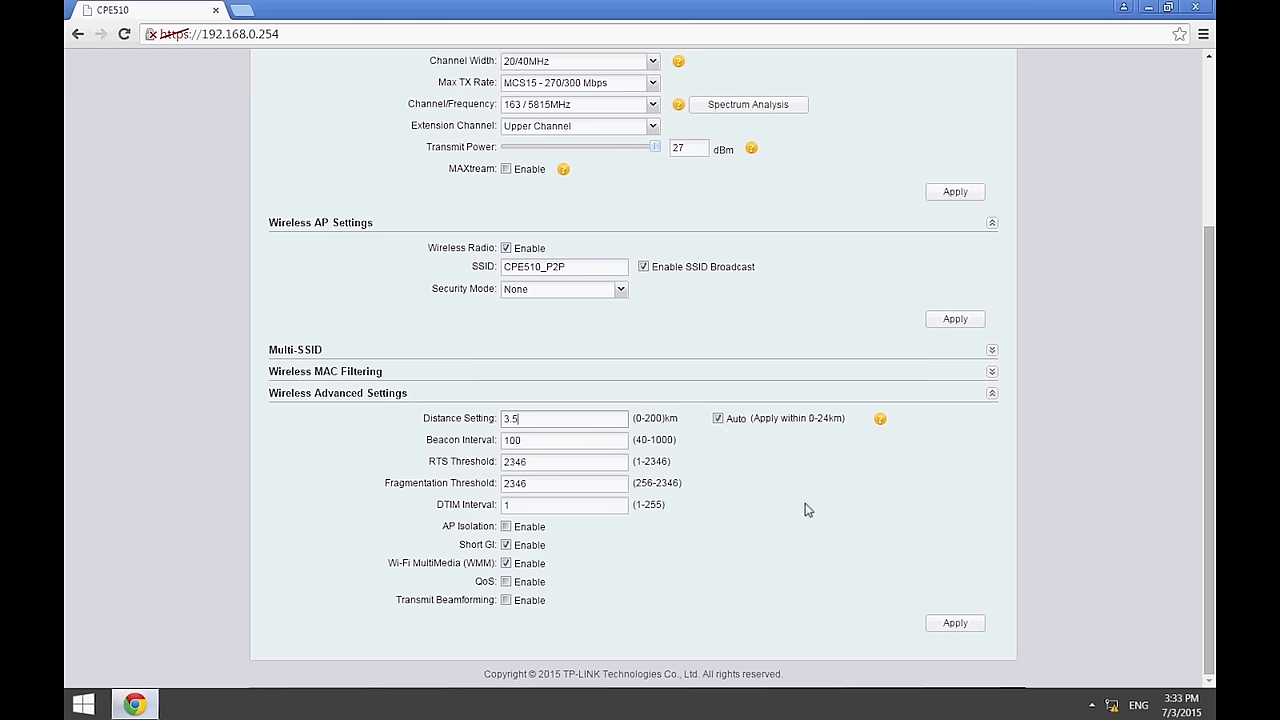
scroll(up, 3)
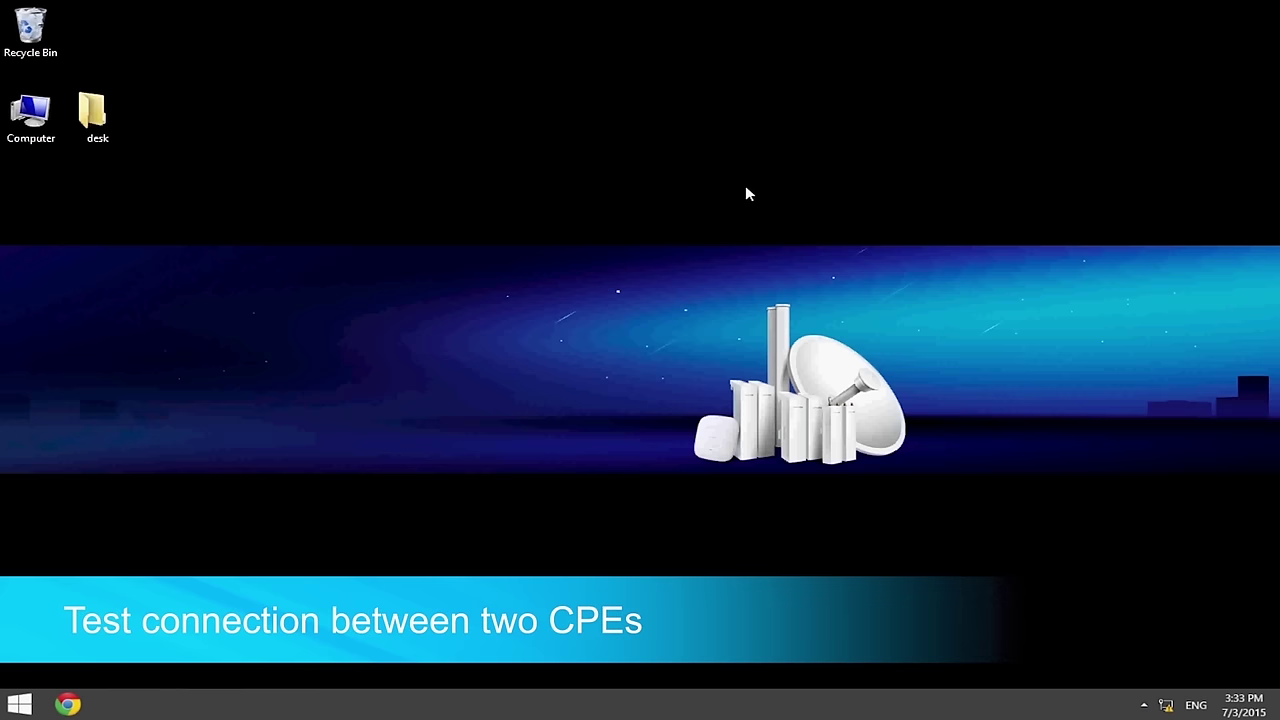
mouse_move(669, 243)
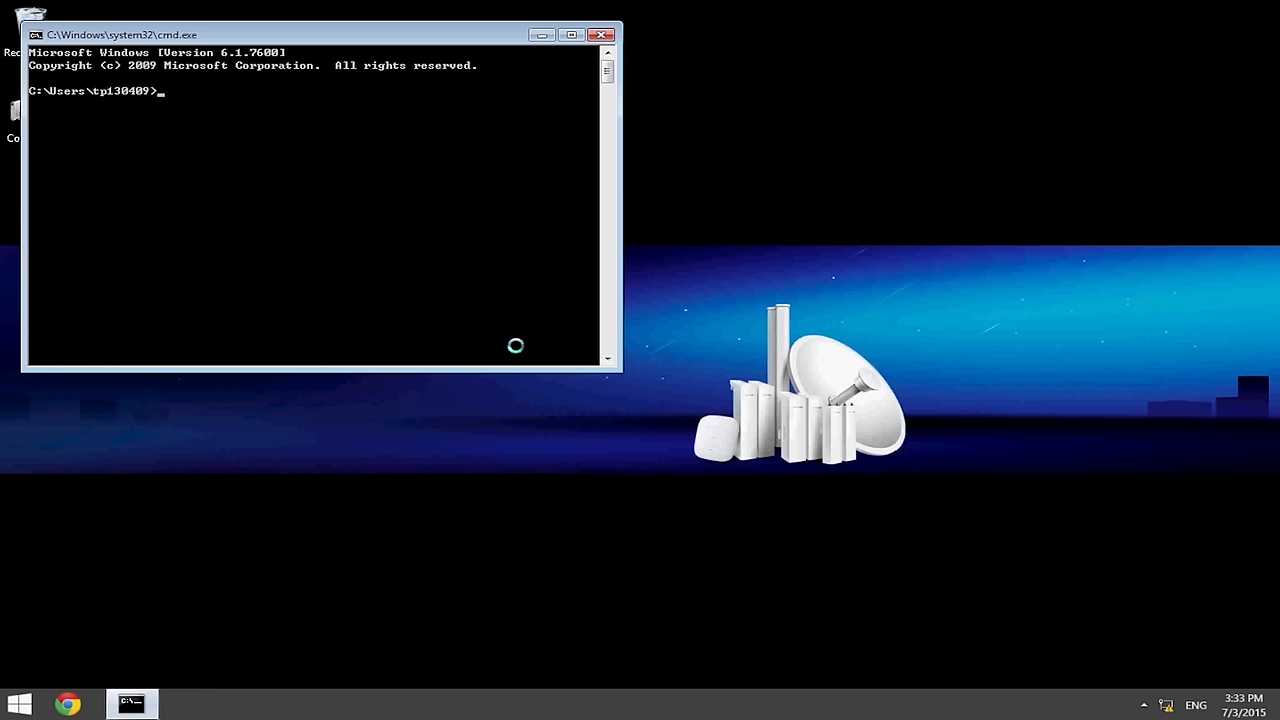
Type the command 'ping 192.168.0.253 -' with options in the Command Prompt
text(pi)
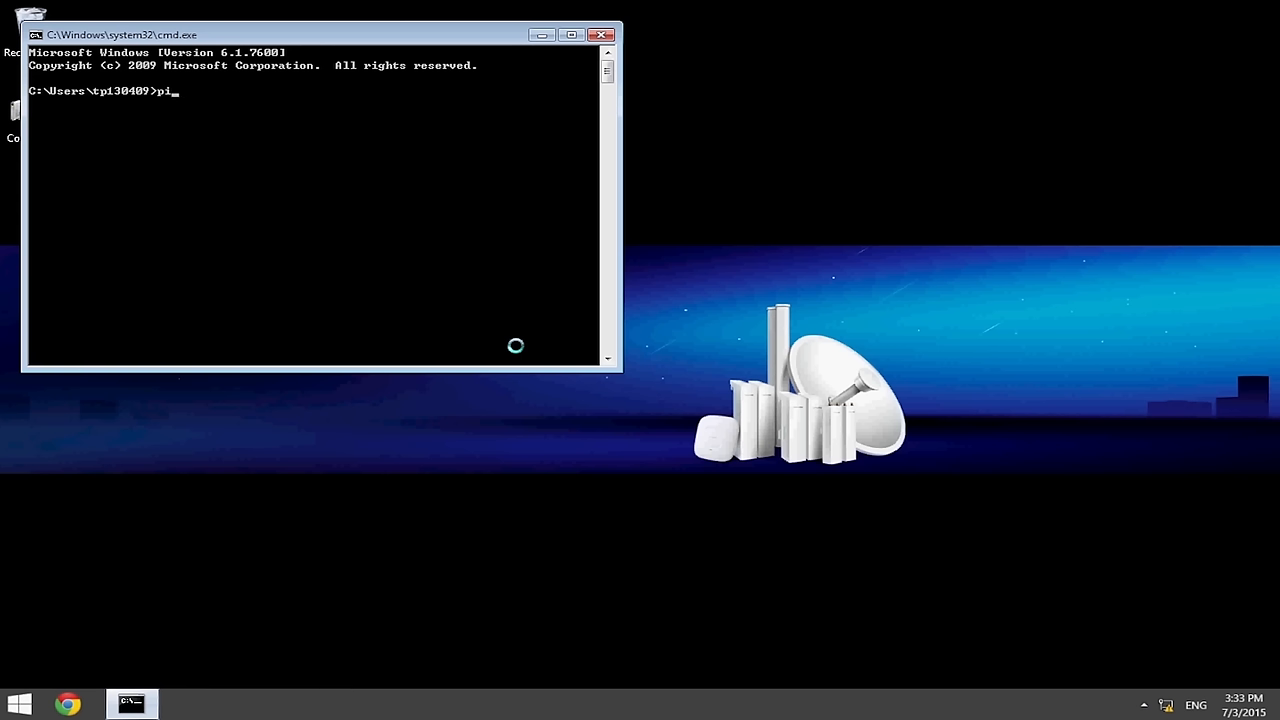
text(ng 19)
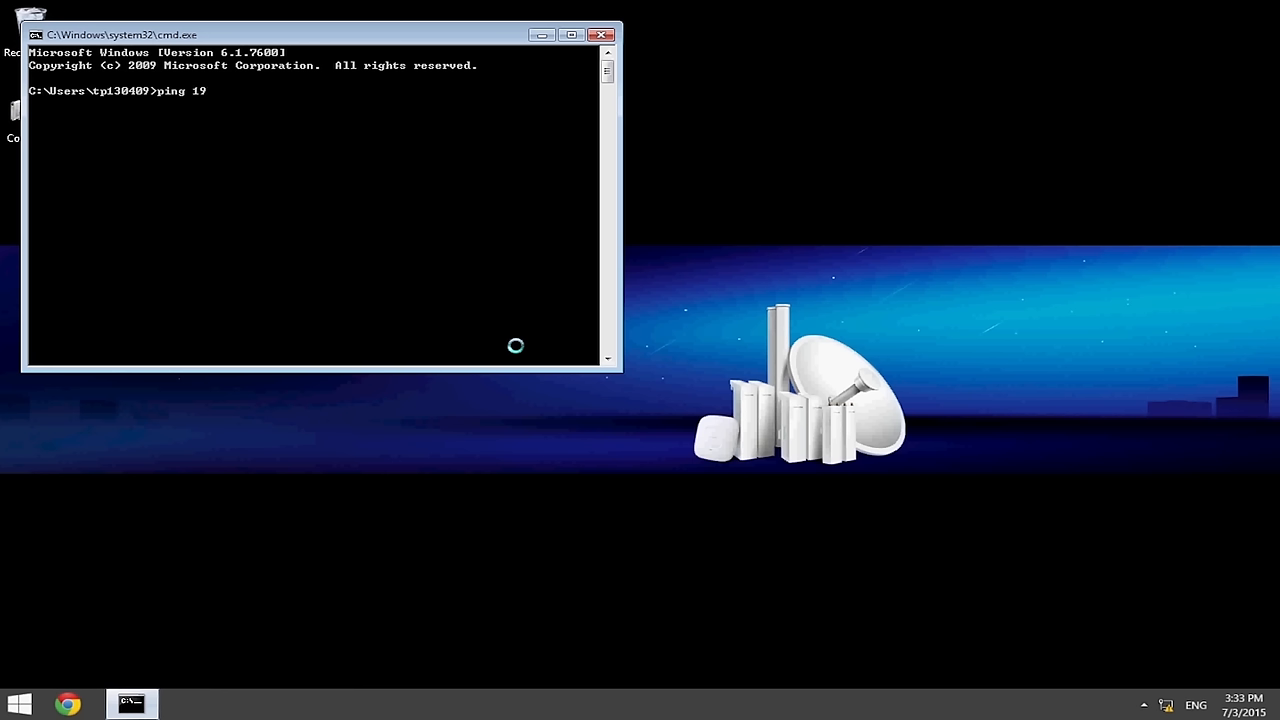
text(2.168.0)
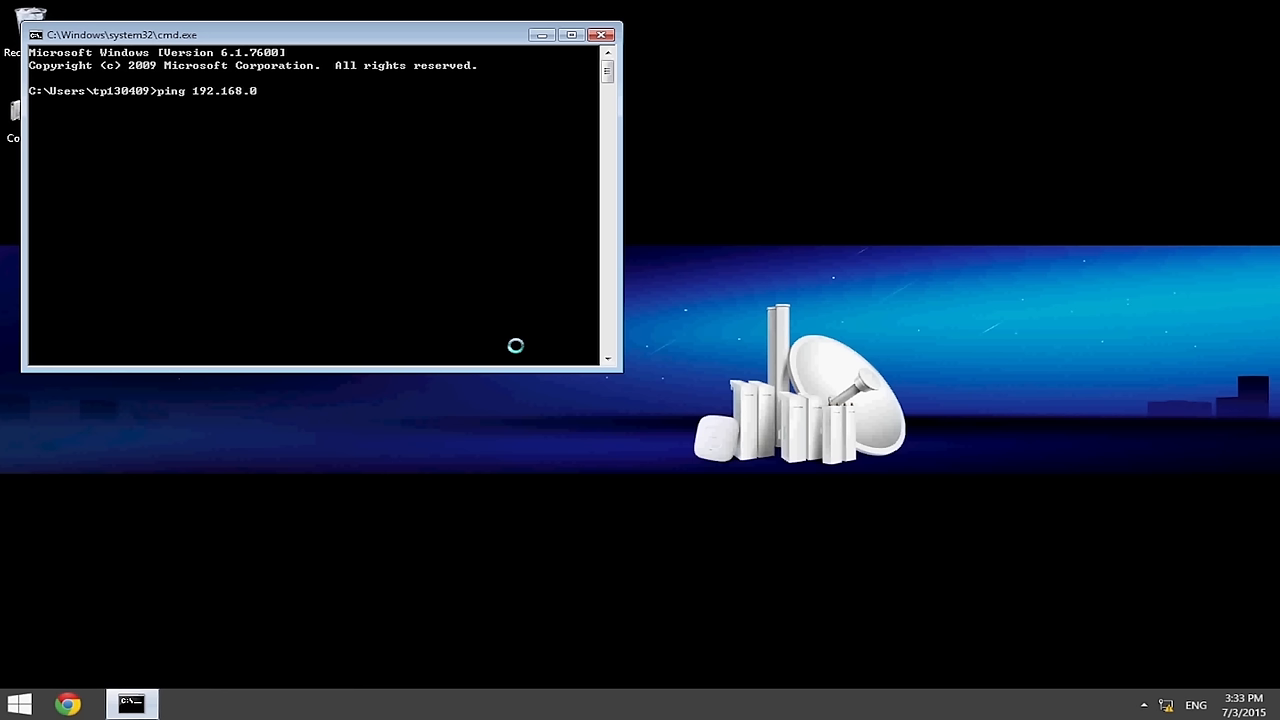
text(.253 -)
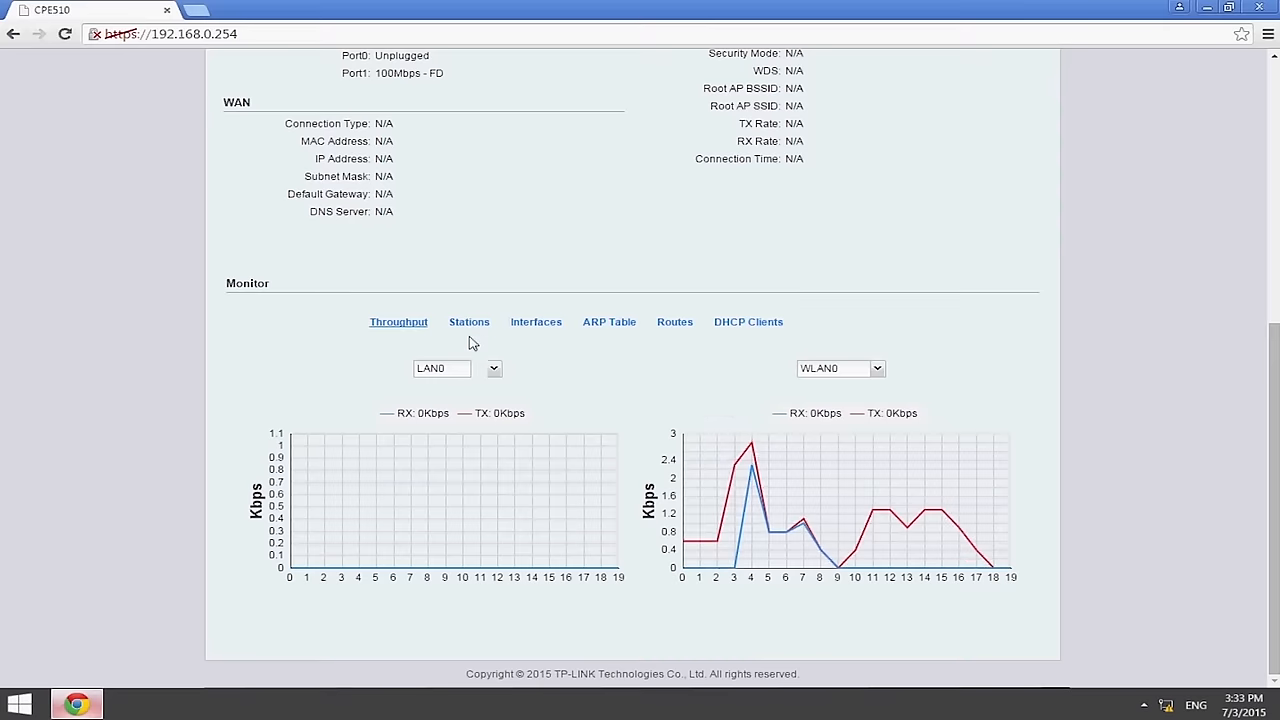
Show the Stations list to confirm the client CPE510 is associated with CPE510_P2P
click(468, 321)
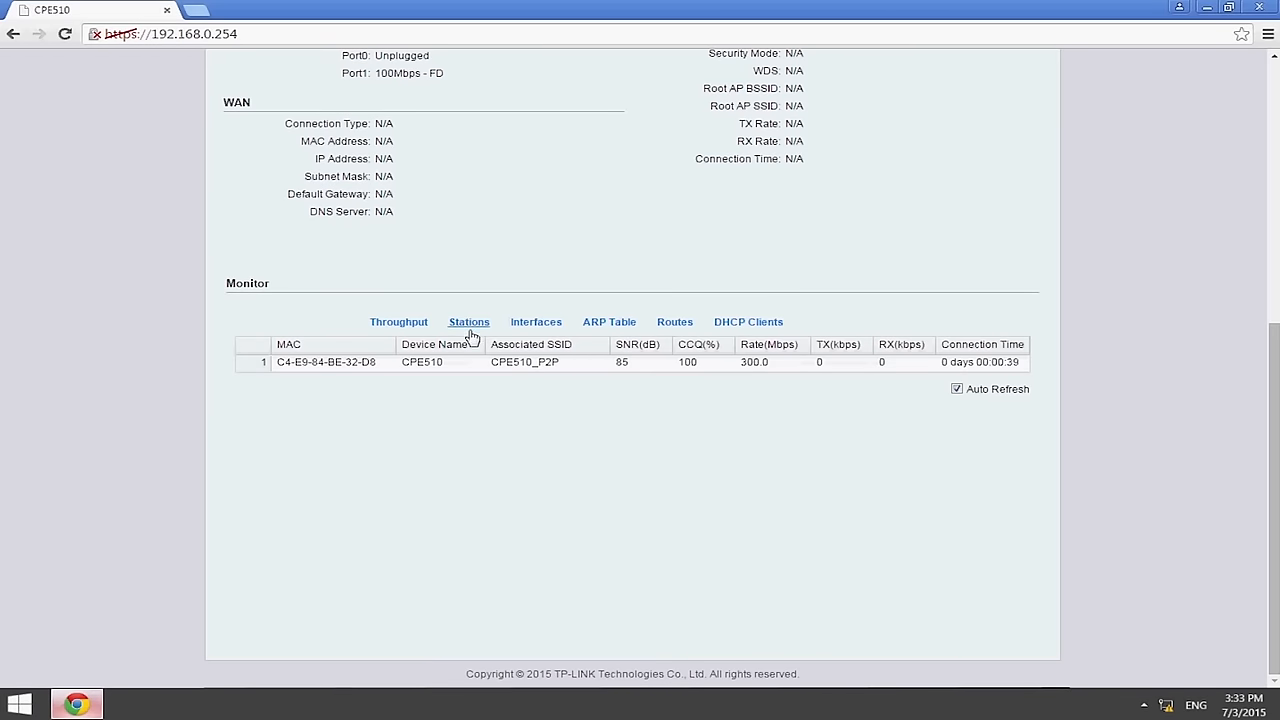